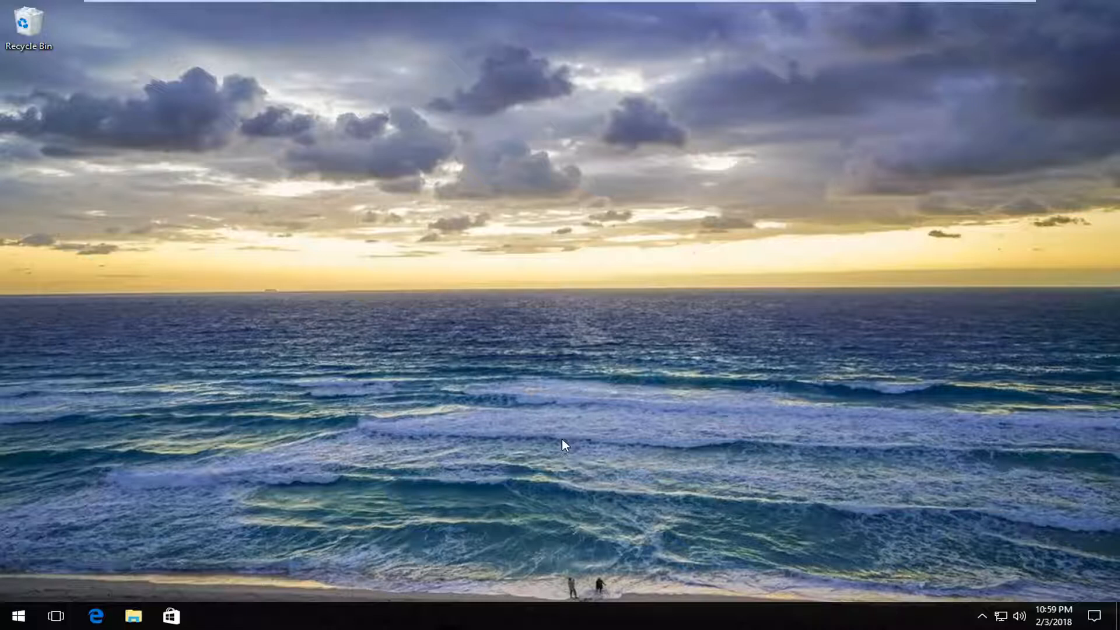
mouse_move(238, 459)
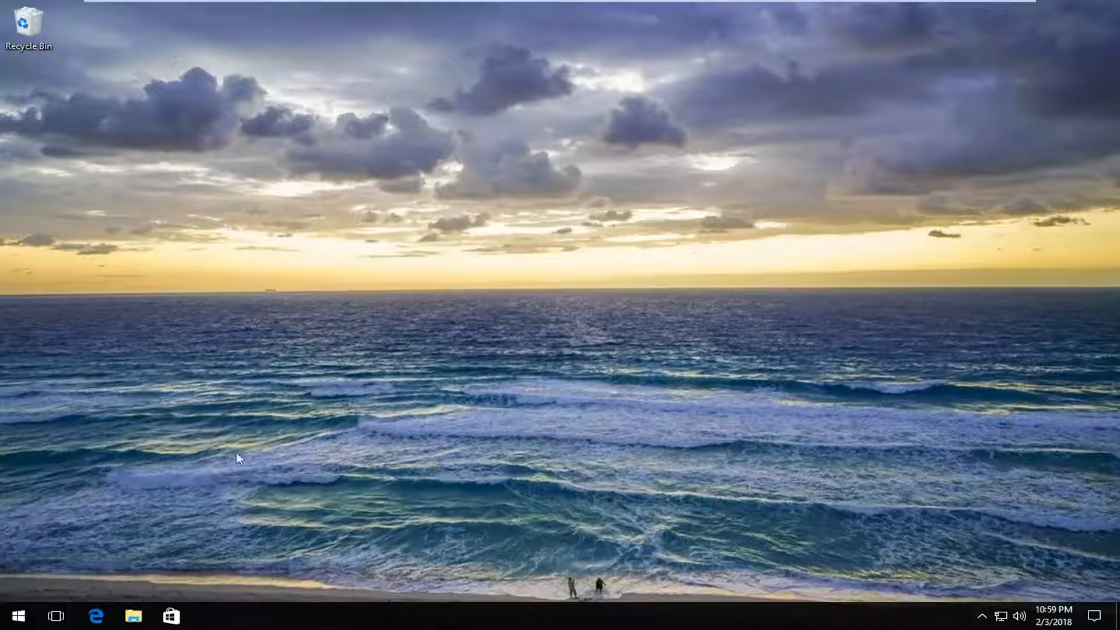
- Launch Windows Settings via the Start menu's Settings gear
left_click(19, 615)
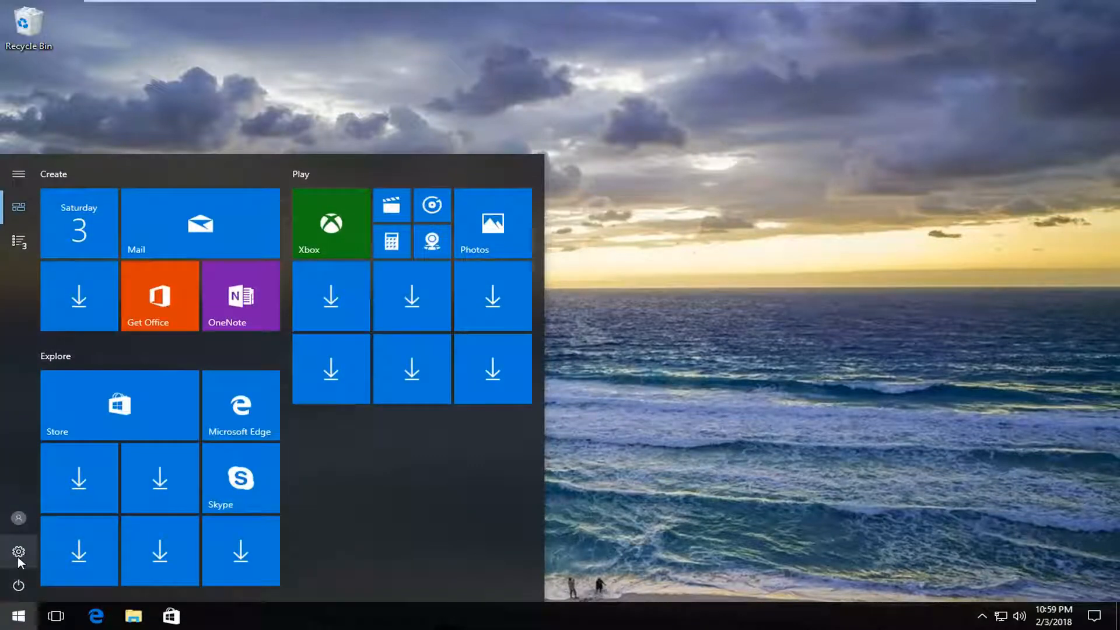
mouse_move(19, 567)
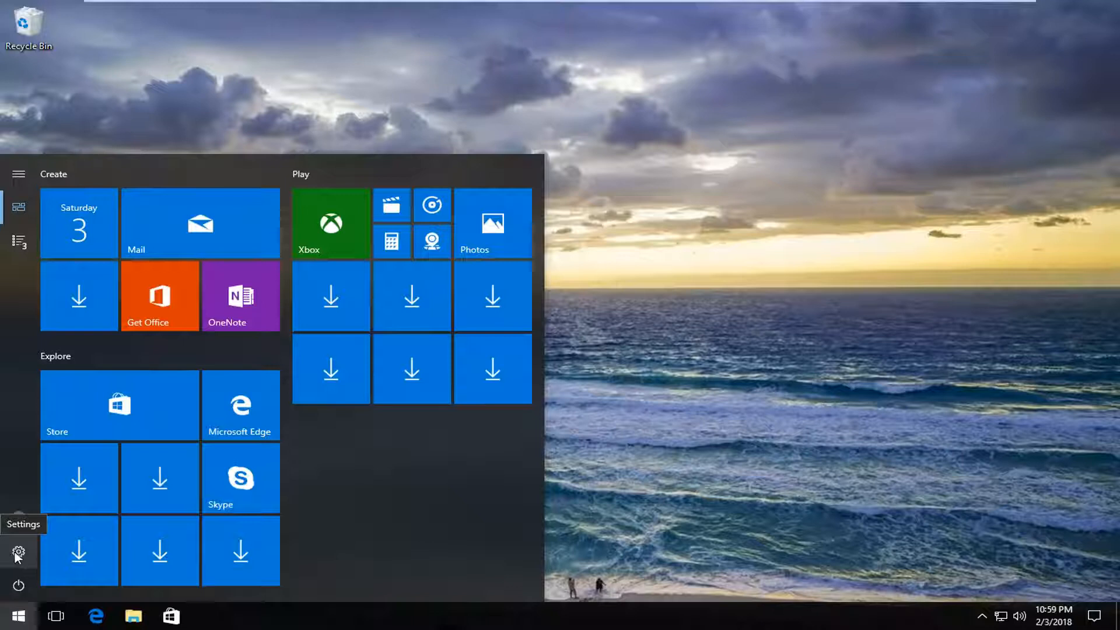
left_click(19, 566)
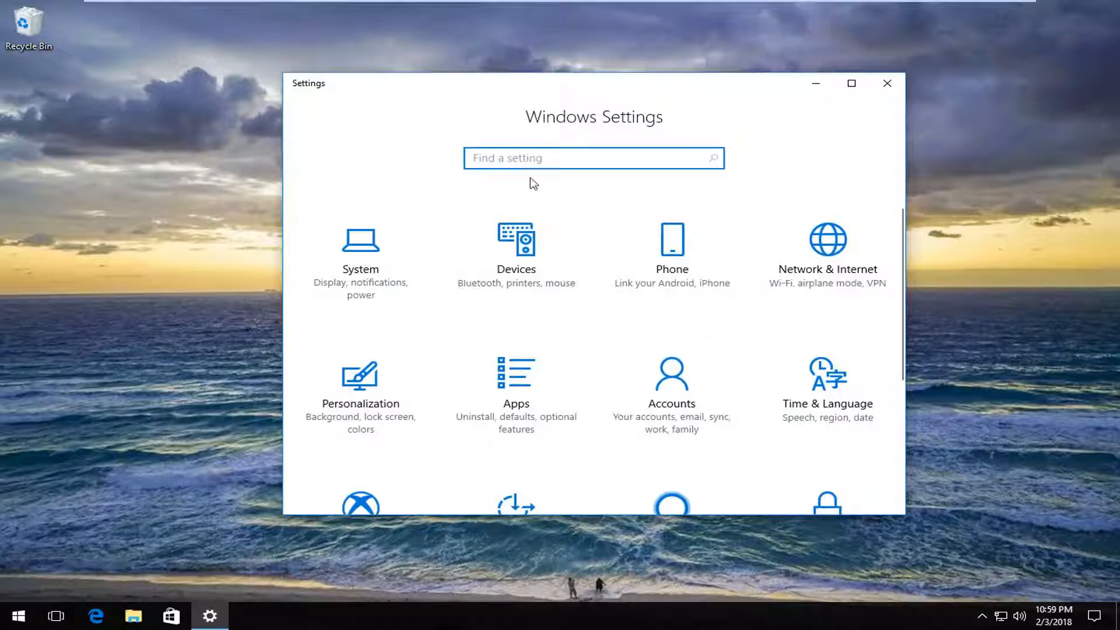
- Navigate to Update & Security, then the Recovery page with Reset this PC
scroll("down", 3)
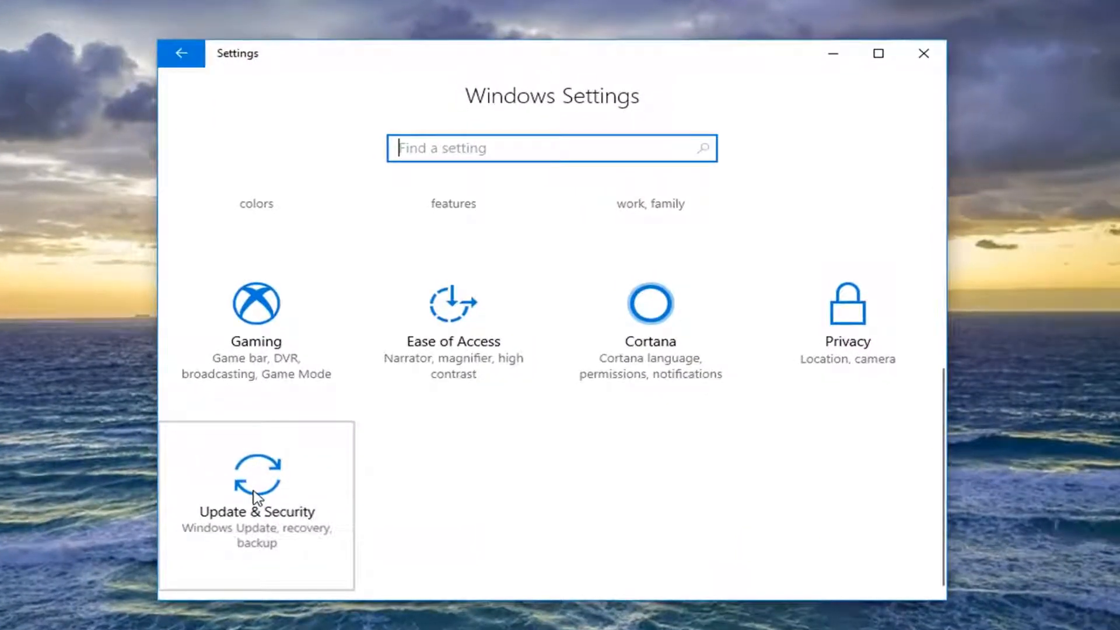
left_click(256, 481)
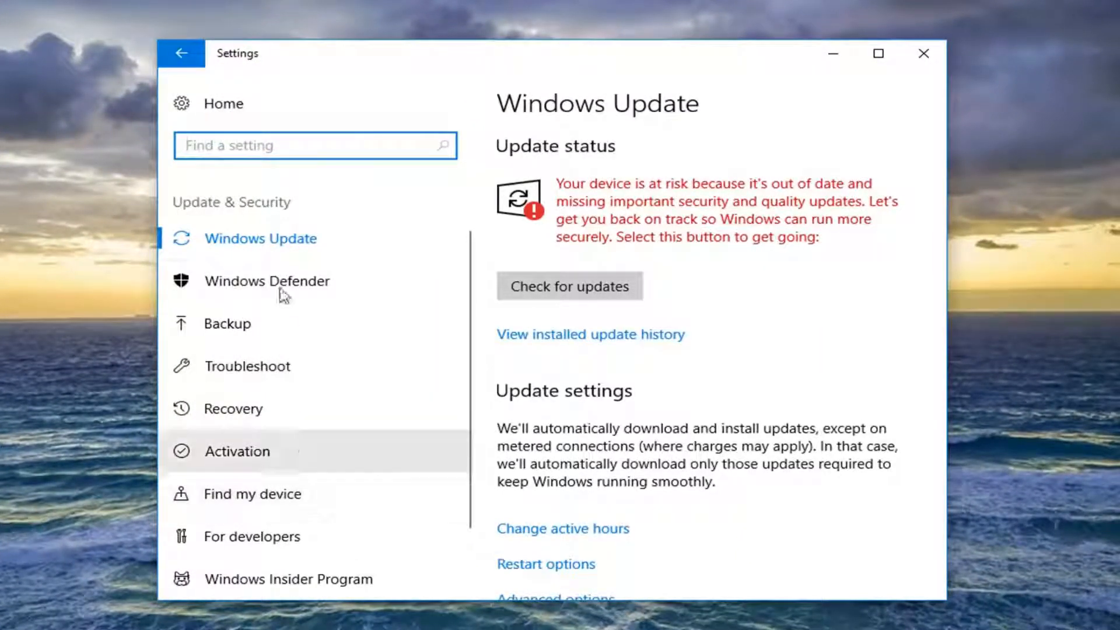
left_click(232, 408)
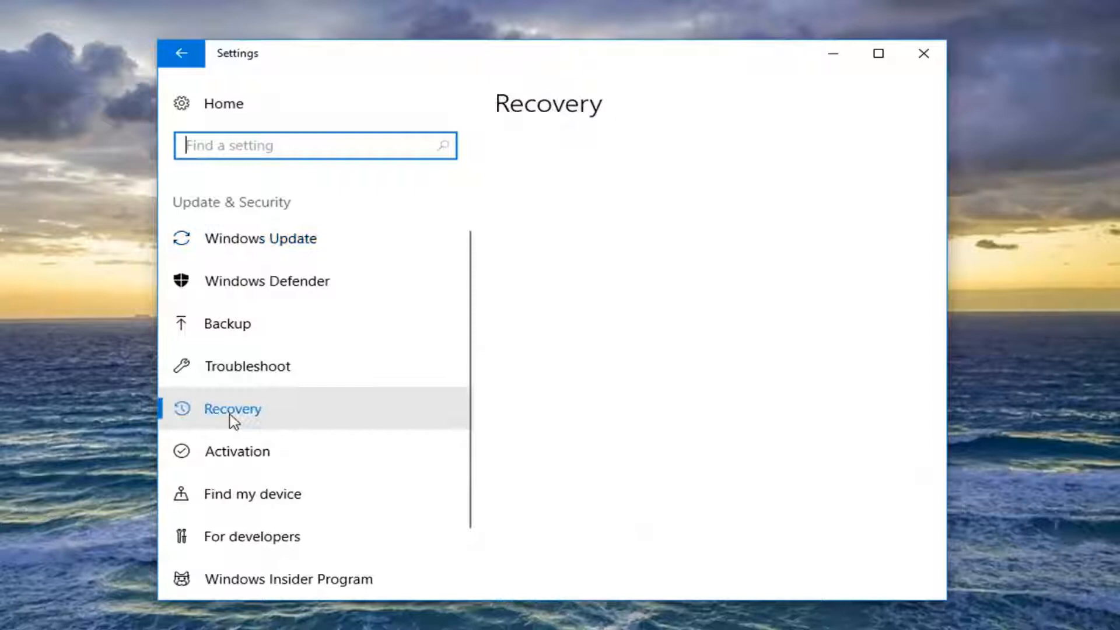
left_click(233, 409)
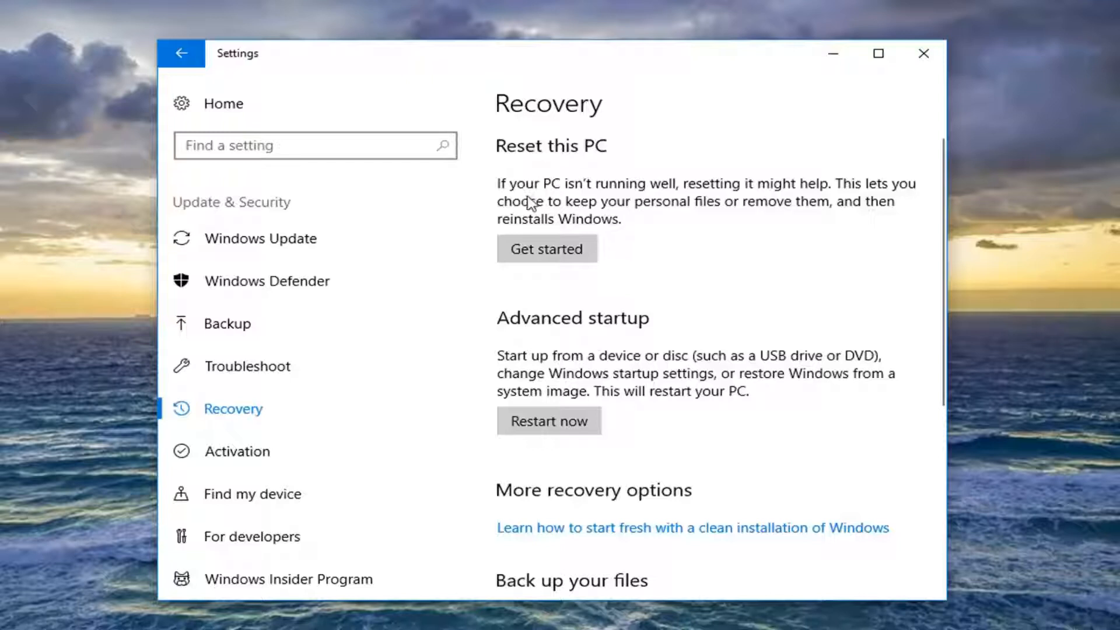
mouse_move(636, 203)
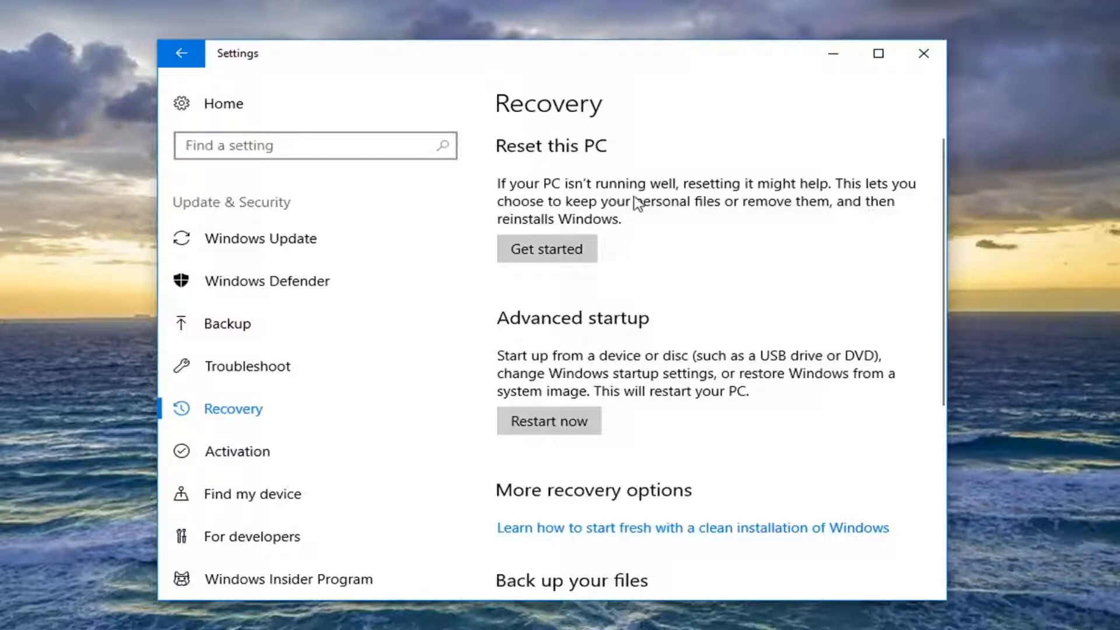
mouse_move(639, 222)
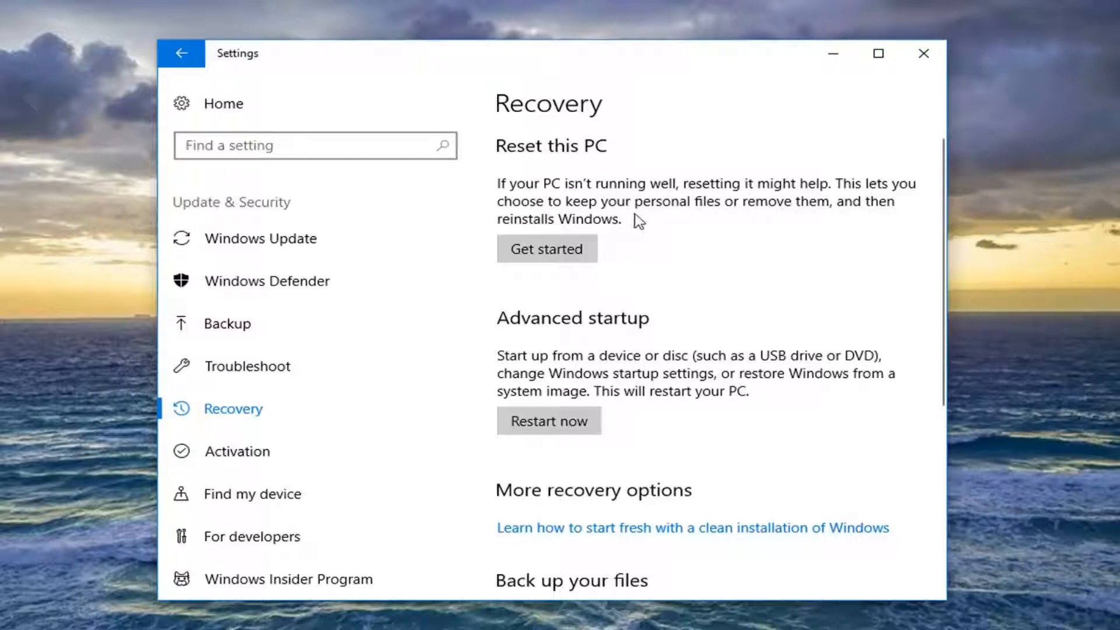
mouse_move(600, 233)
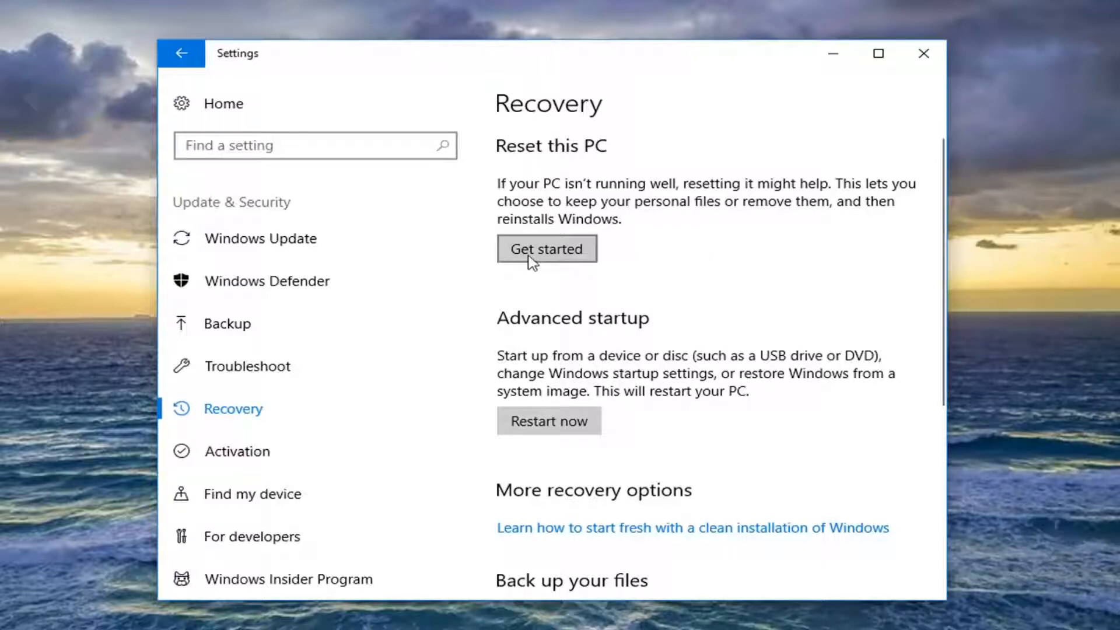
- Begin Reset this PC using its Get started button
left_click(546, 248)
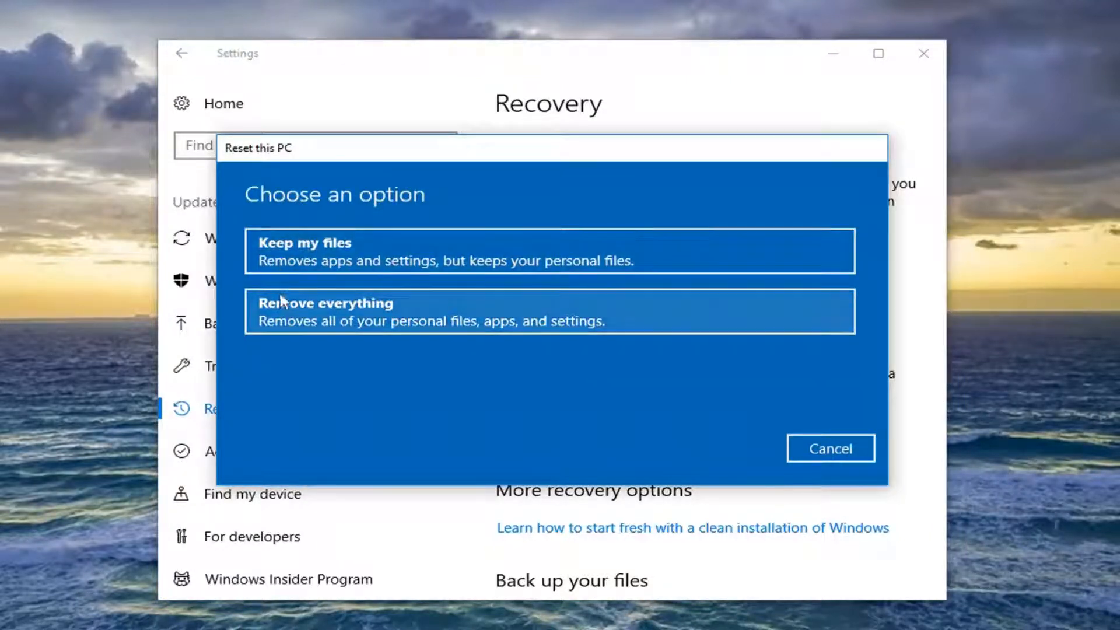
mouse_move(278, 267)
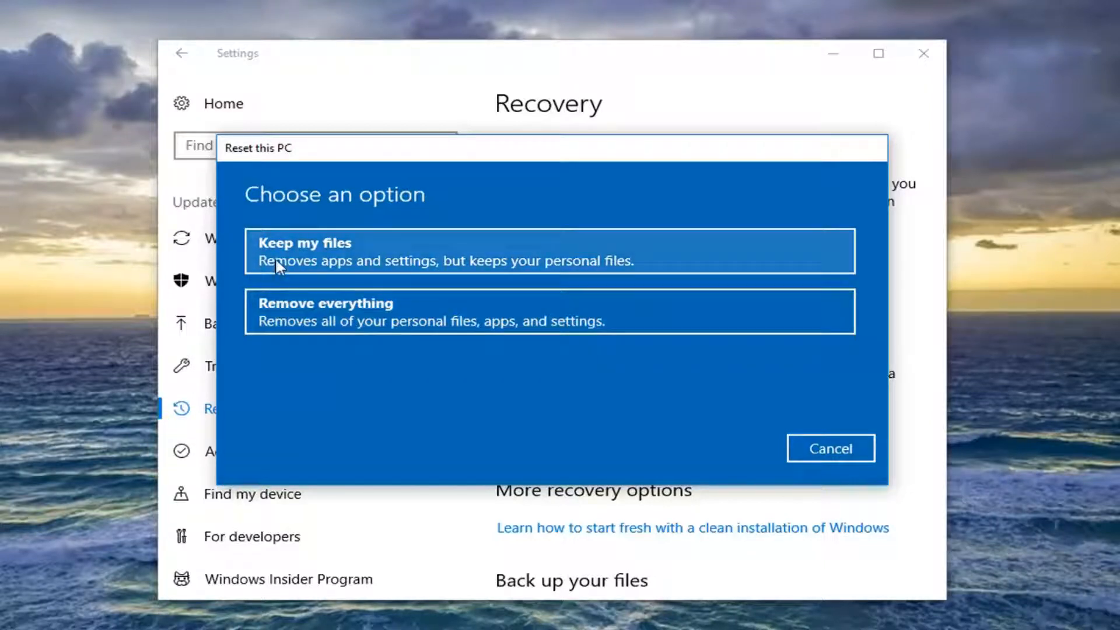
mouse_move(296, 278)
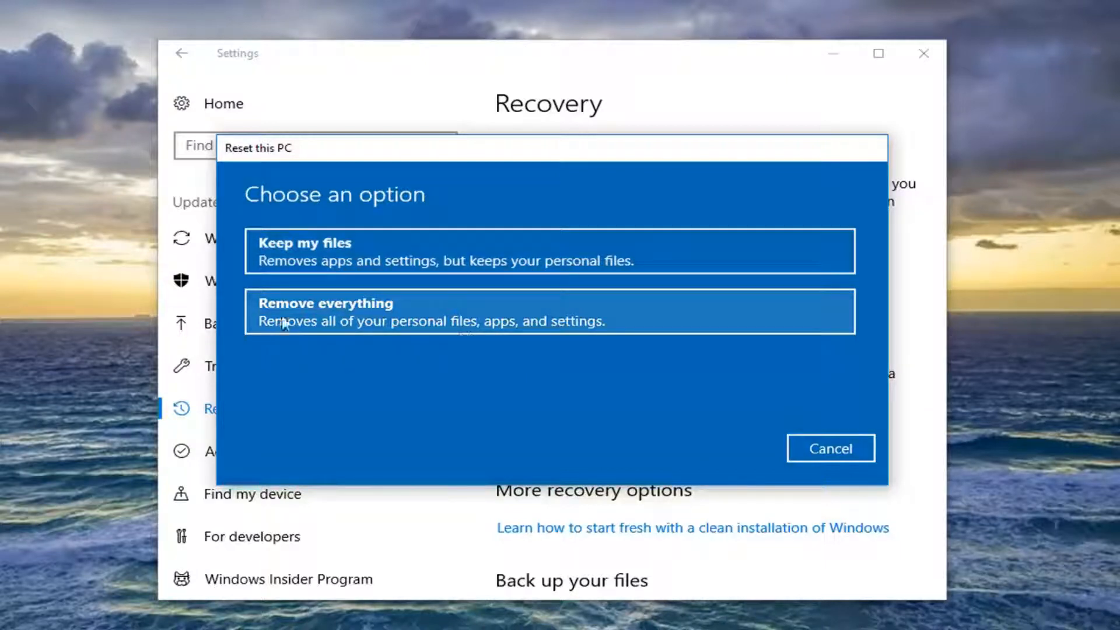
mouse_move(239, 353)
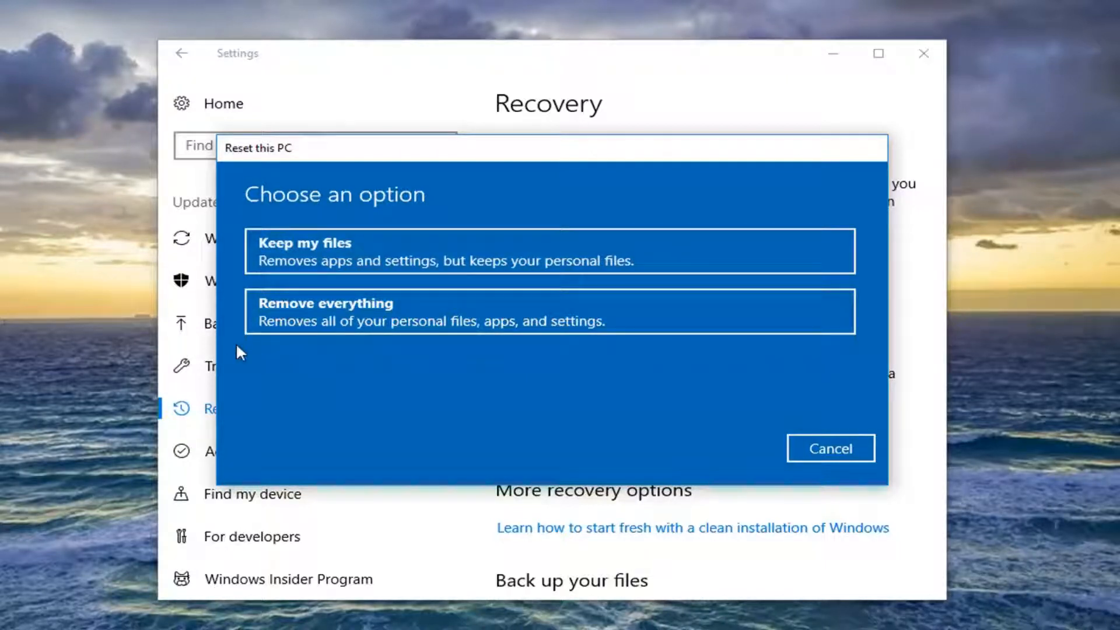
mouse_move(351, 329)
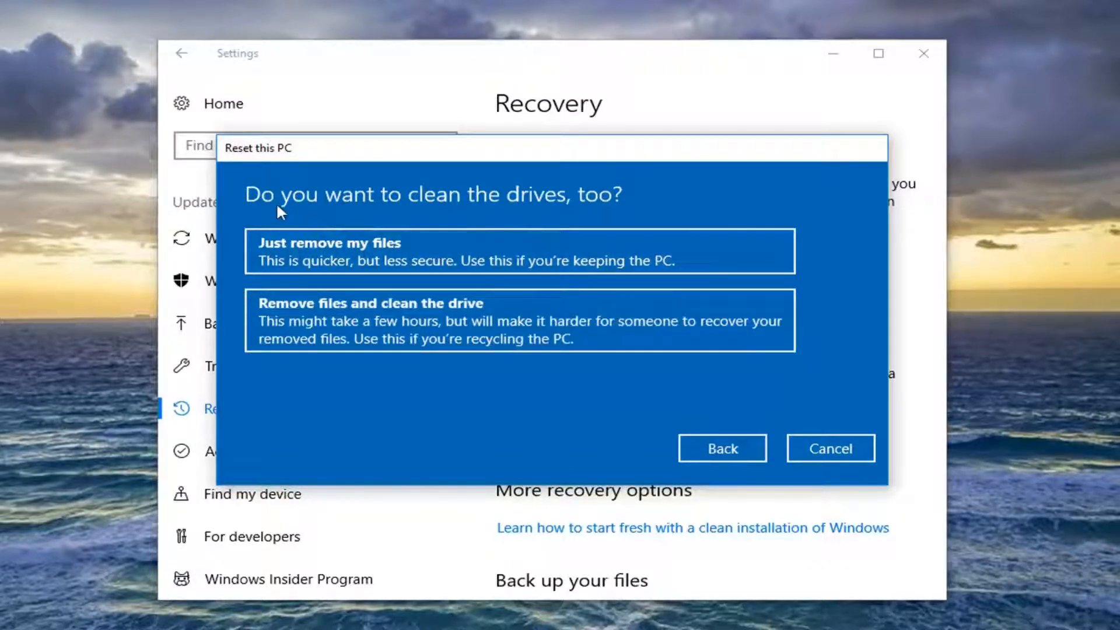
mouse_move(405, 232)
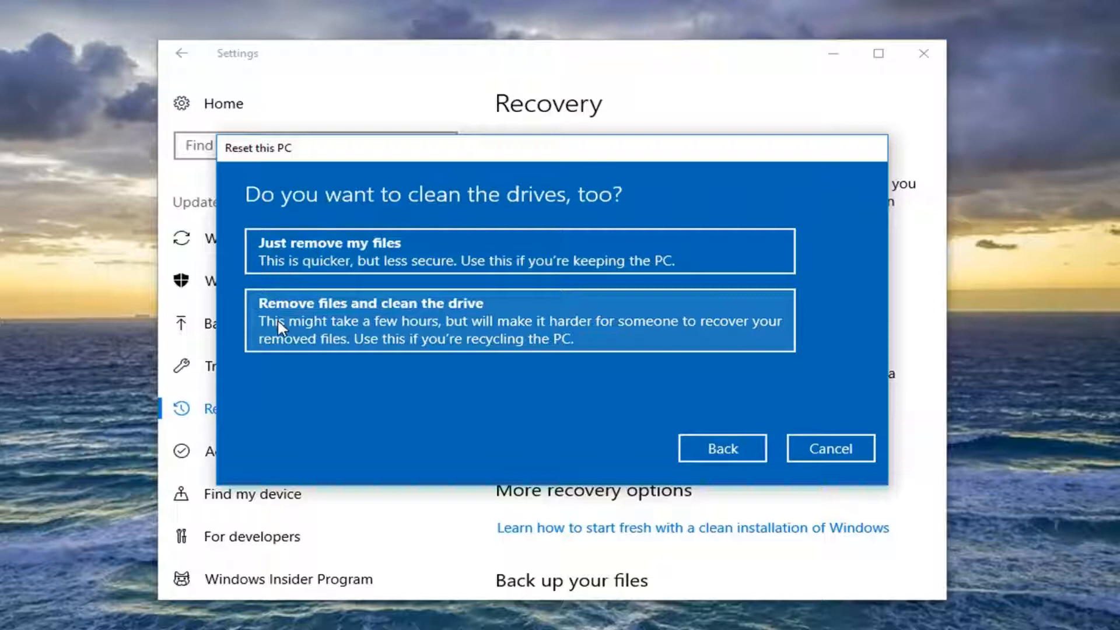
mouse_move(326, 323)
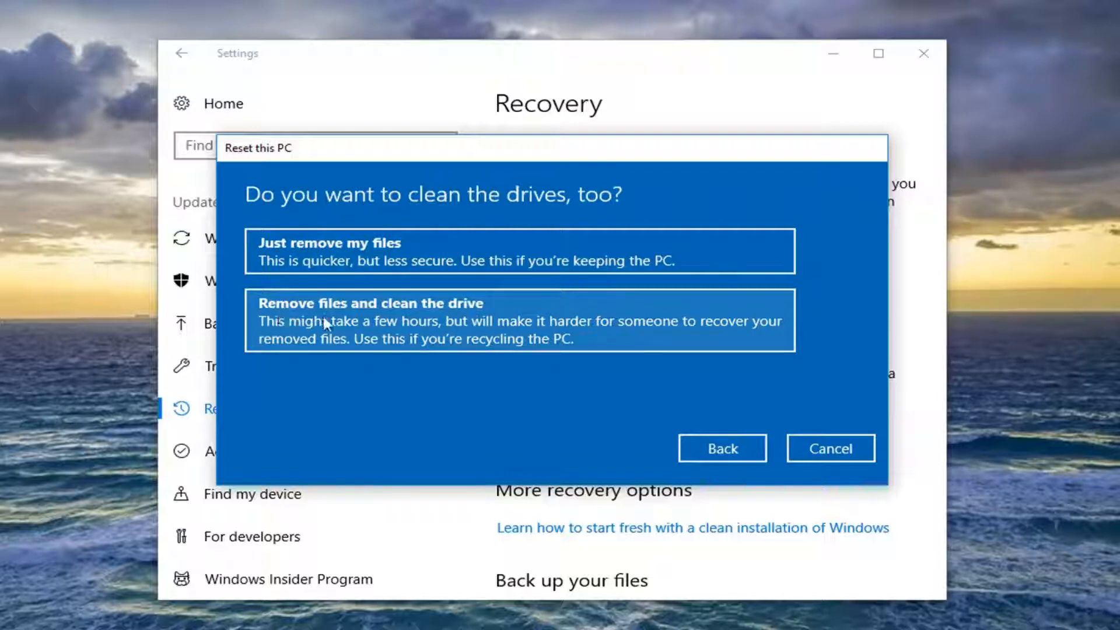
mouse_move(345, 363)
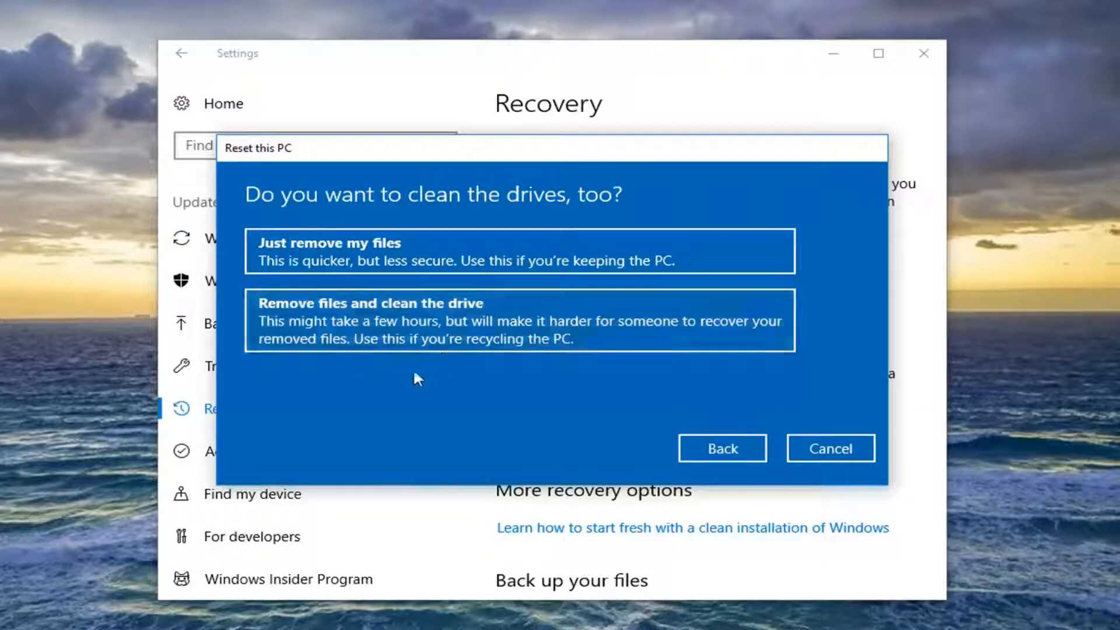
mouse_move(333, 329)
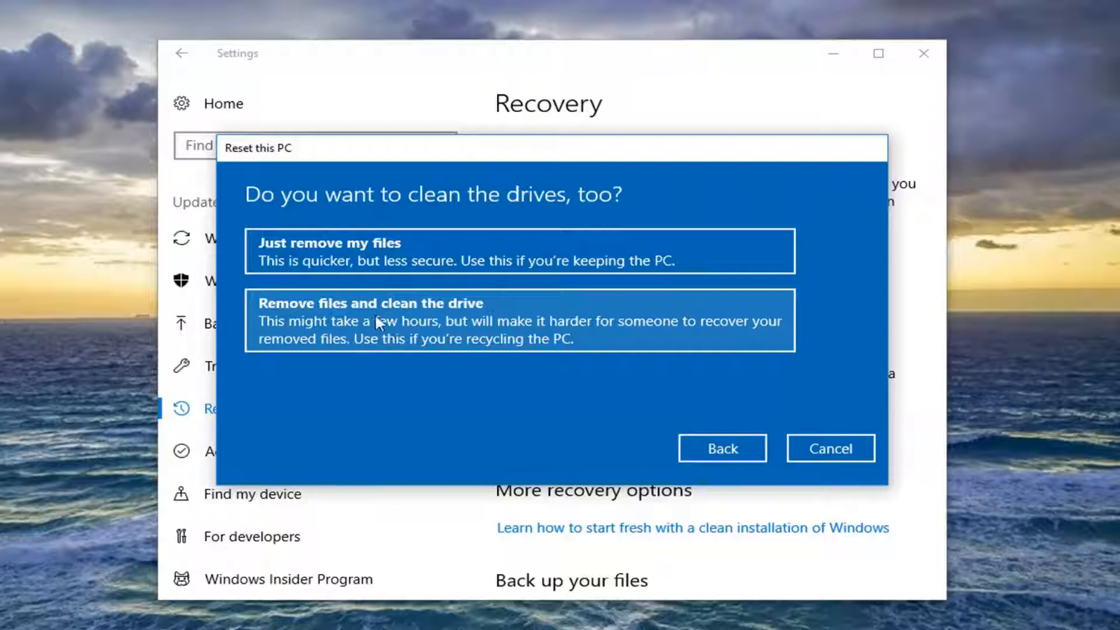
mouse_move(304, 256)
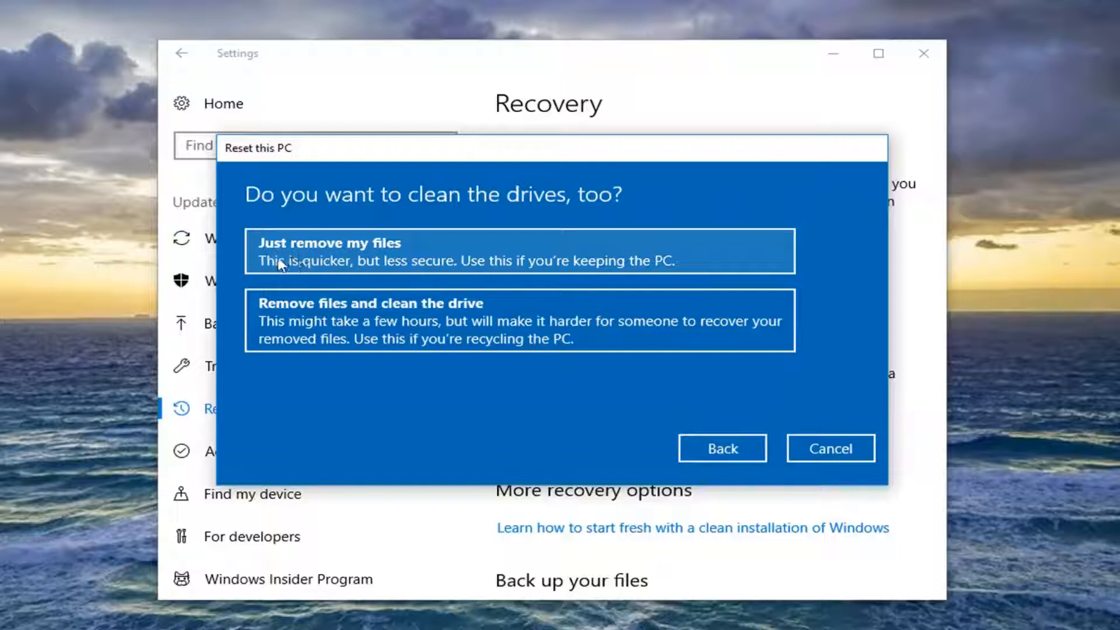
mouse_move(277, 253)
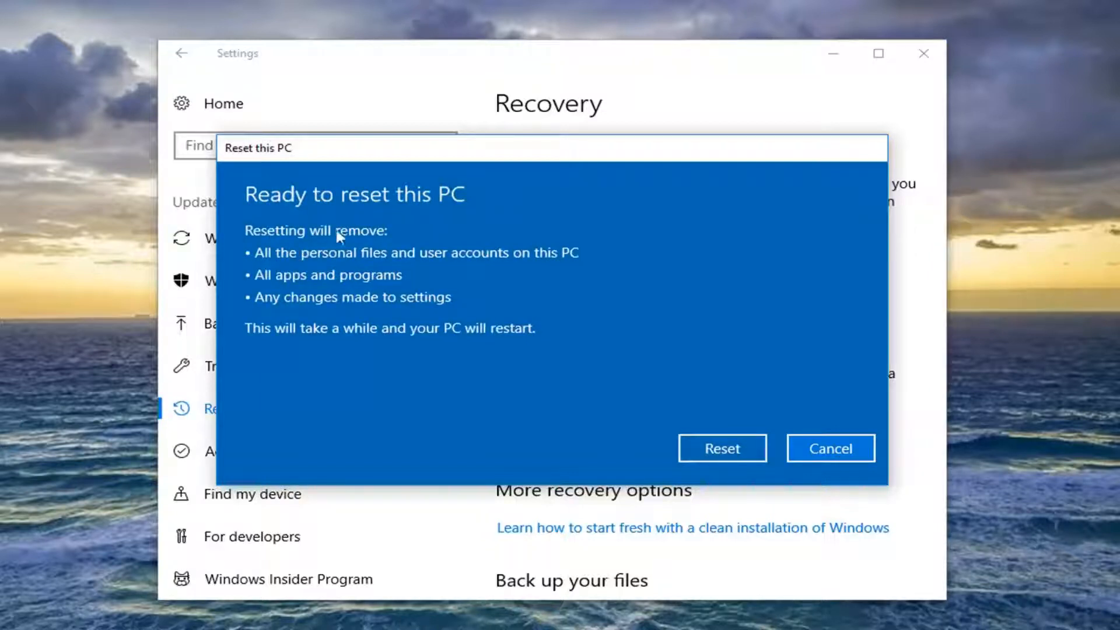
mouse_move(291, 240)
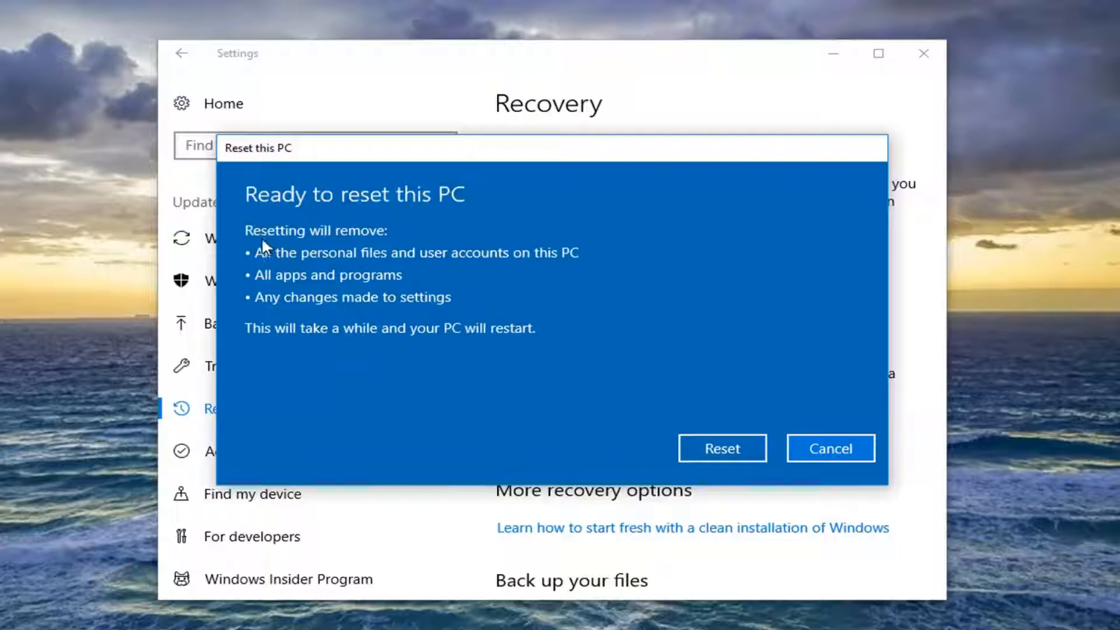
mouse_move(455, 279)
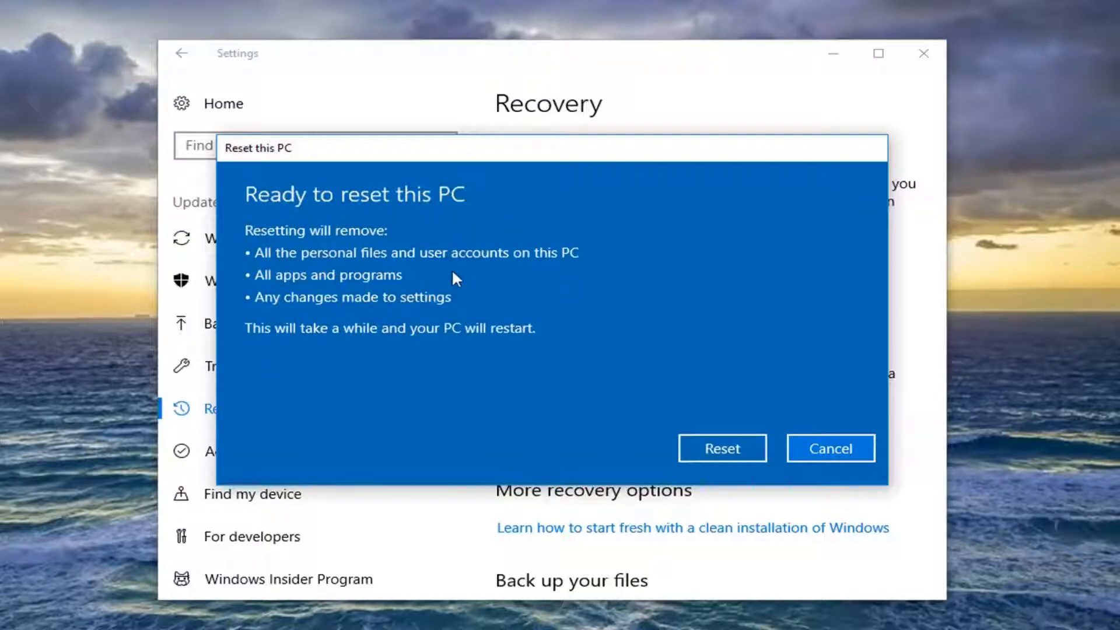
mouse_move(309, 286)
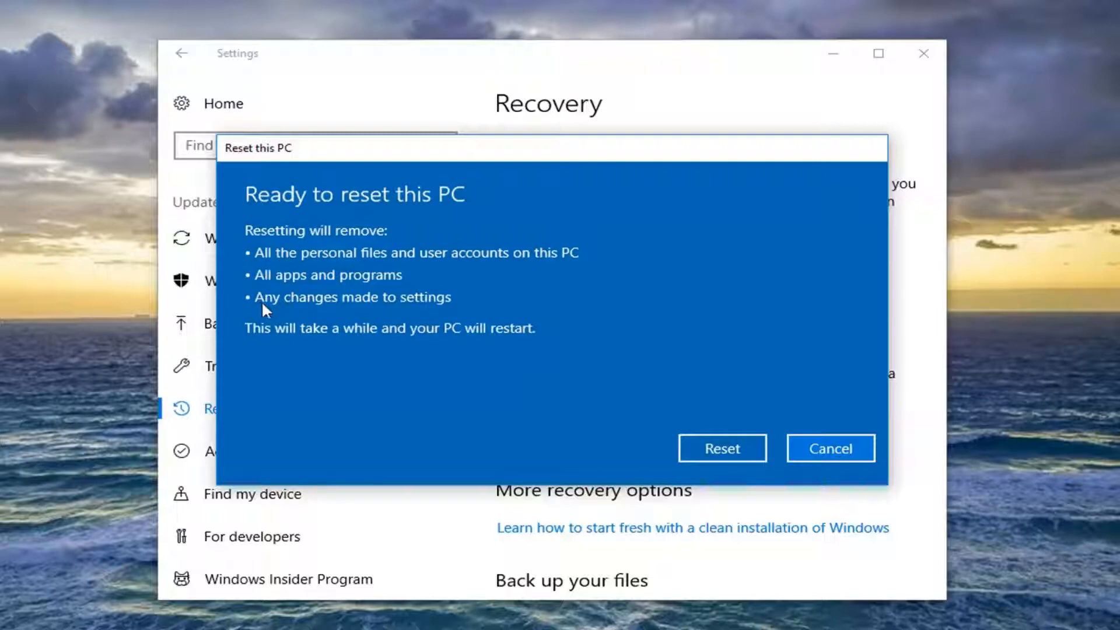
mouse_move(278, 357)
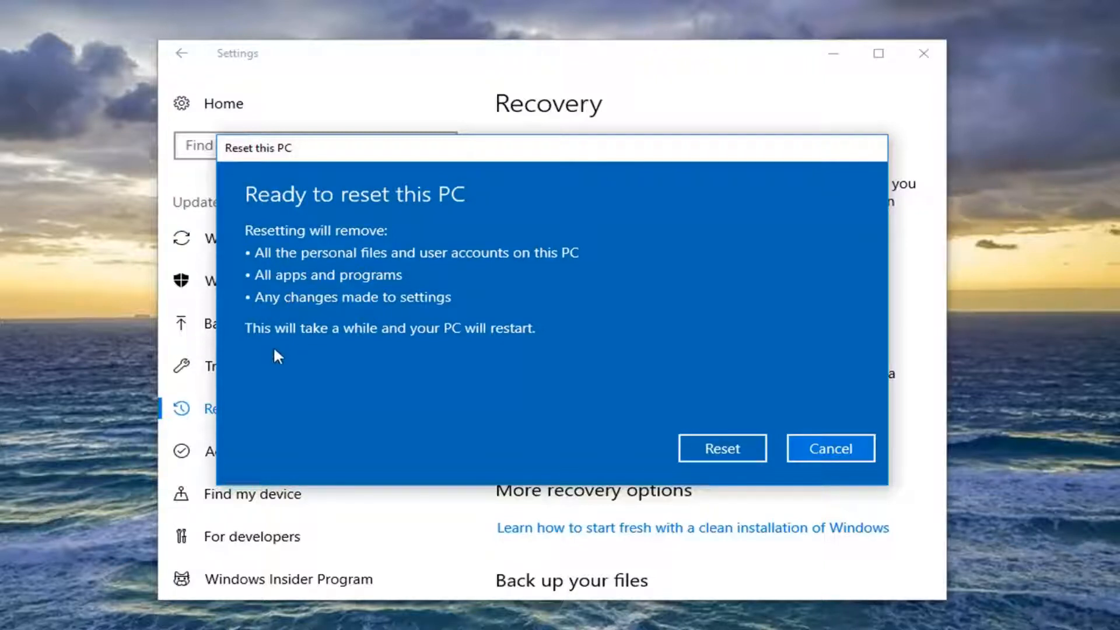
mouse_move(421, 347)
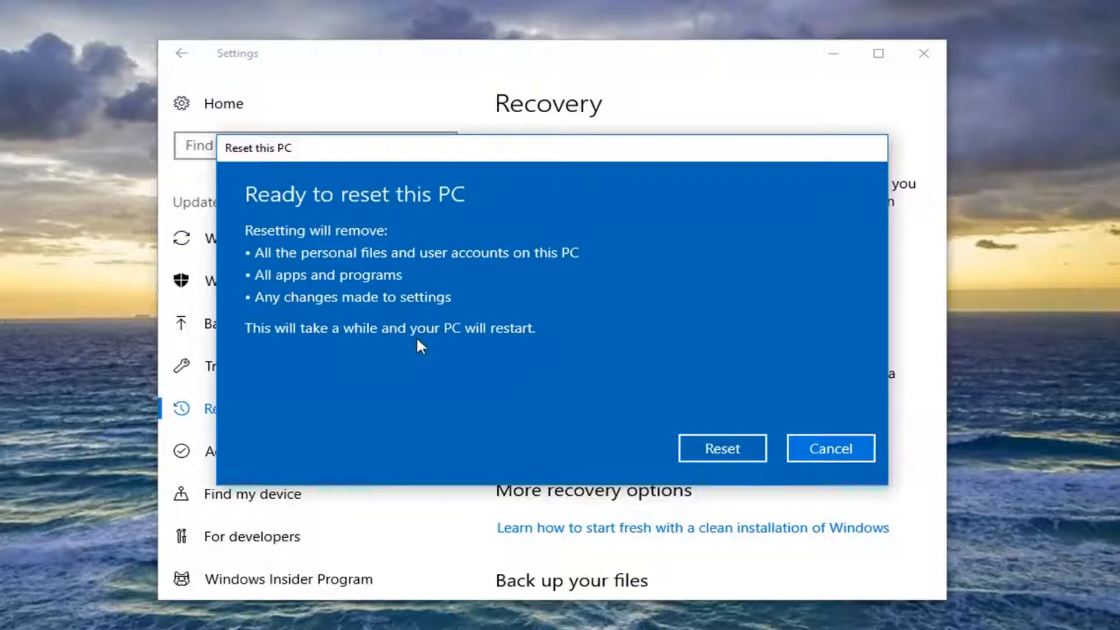
- Confirm Reset on the Ready to reset this PC screen
left_click(722, 448)
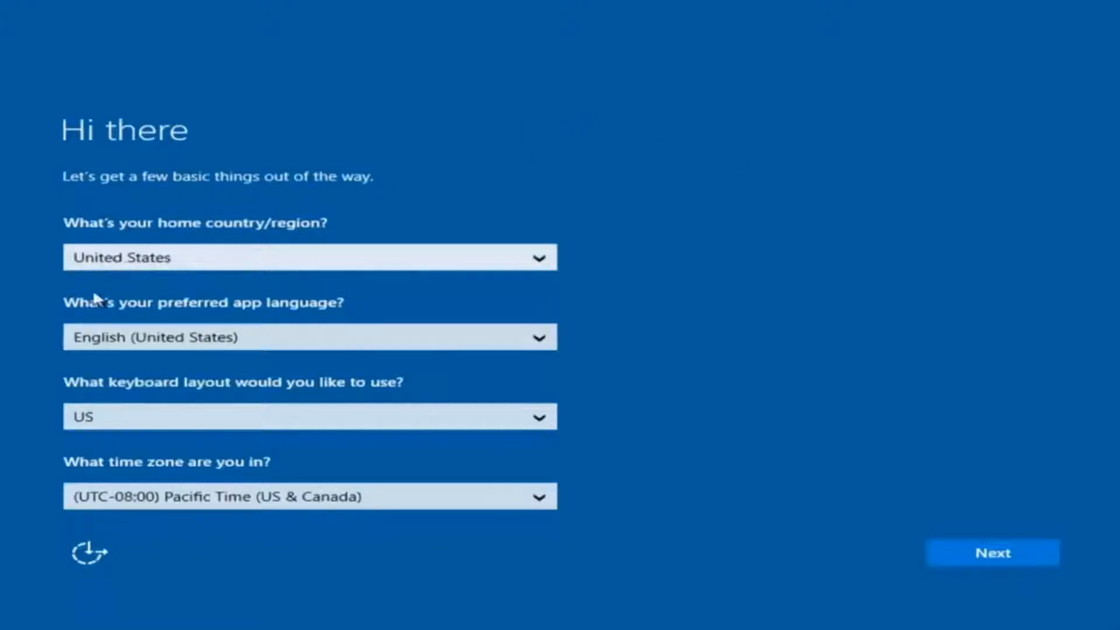
mouse_move(79, 481)
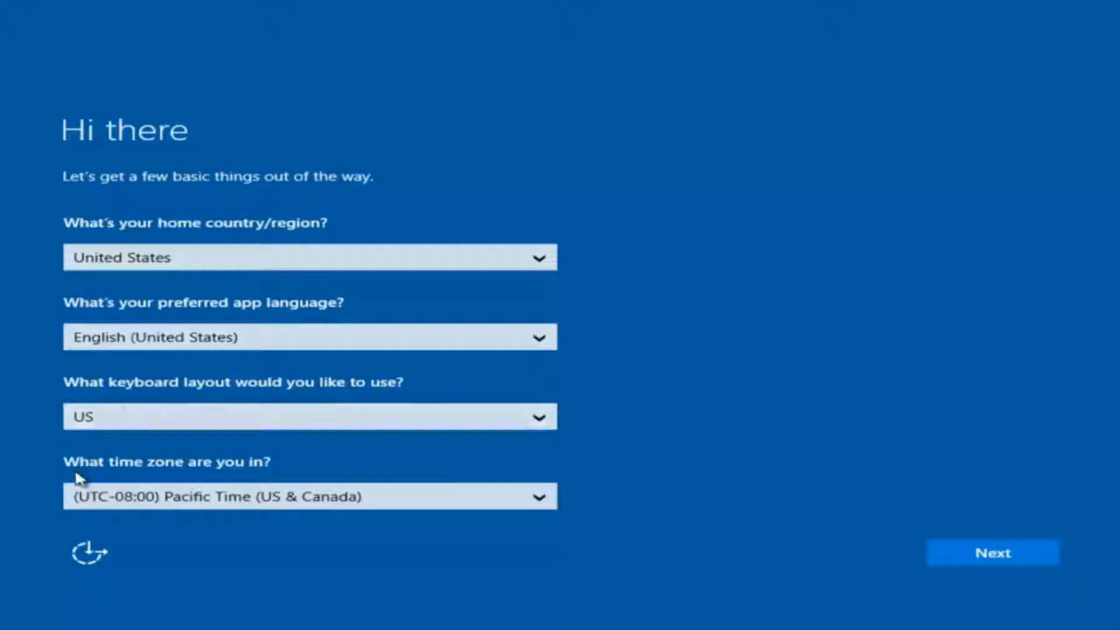
mouse_move(908, 553)
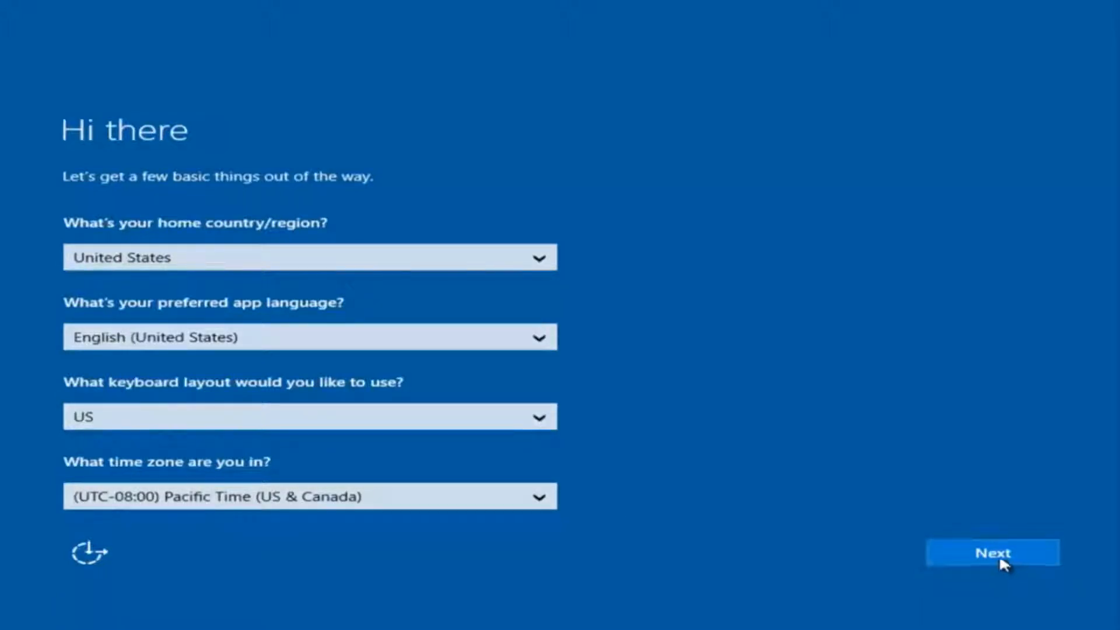
- Keep the United States, English (US), US keyboard and Pacific Time defaults
left_click(995, 552)
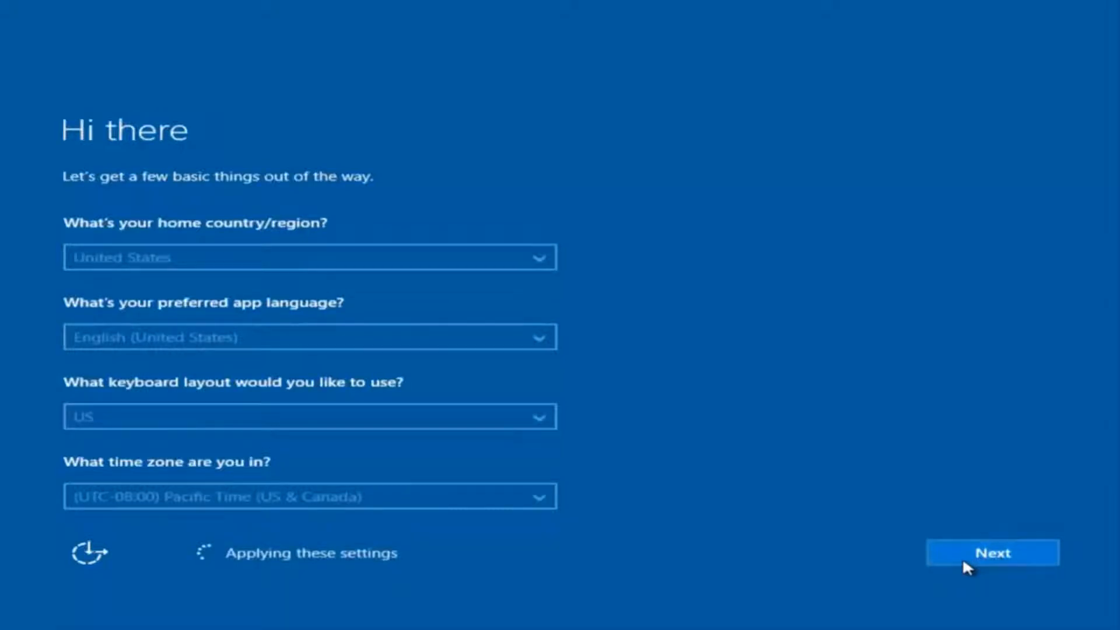
left_click(992, 553)
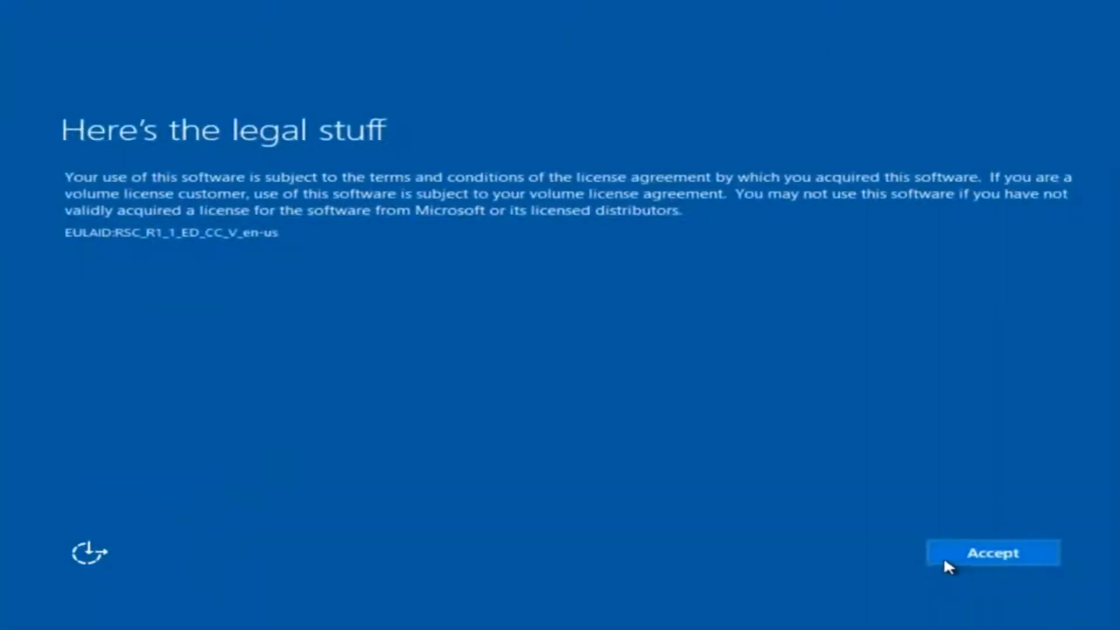
mouse_move(770, 483)
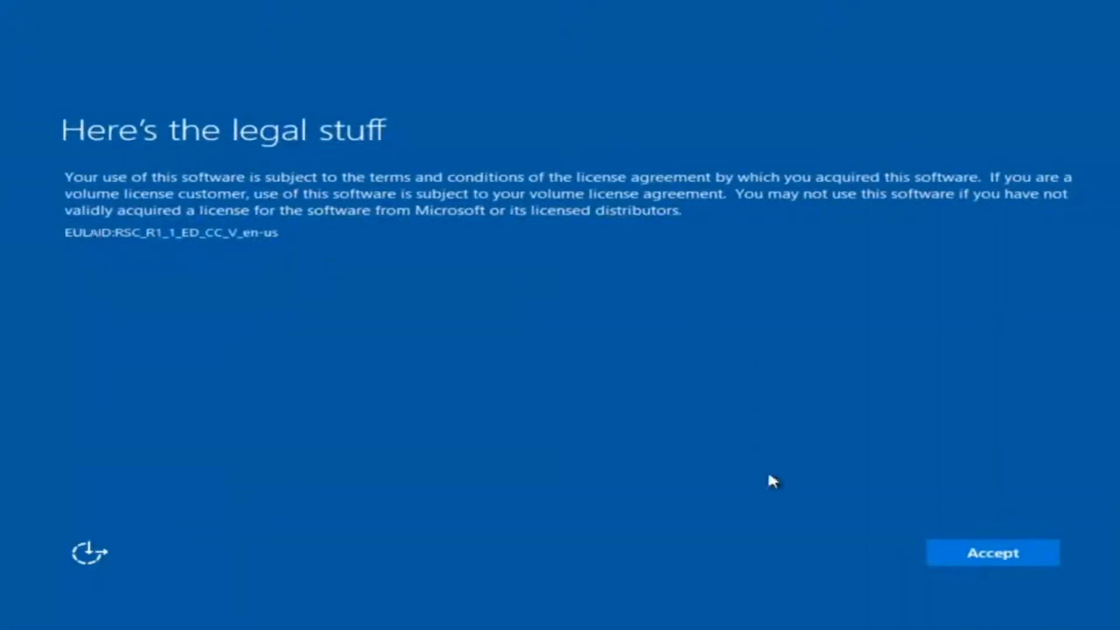
- Accept the license terms and choose Customize instead of express settings
left_click(993, 553)
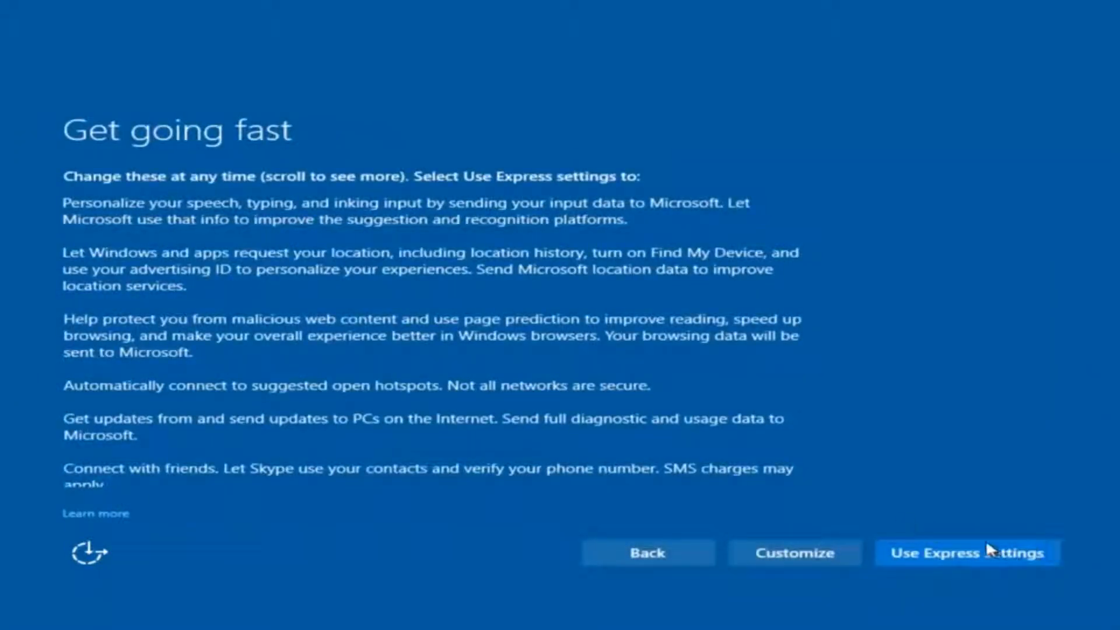
mouse_move(950, 567)
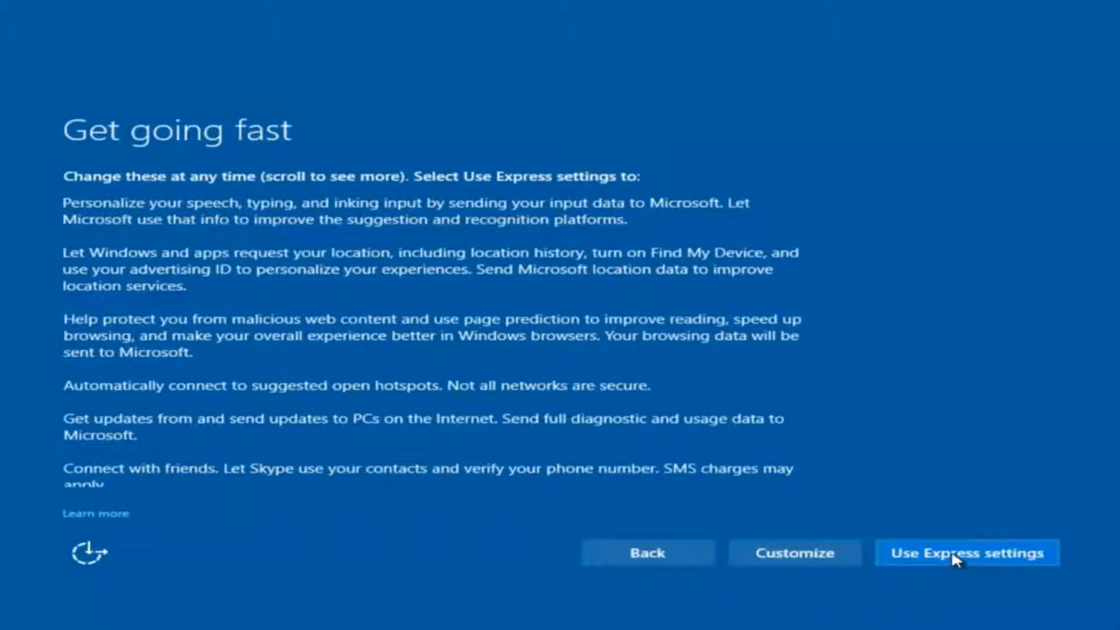
mouse_move(793, 564)
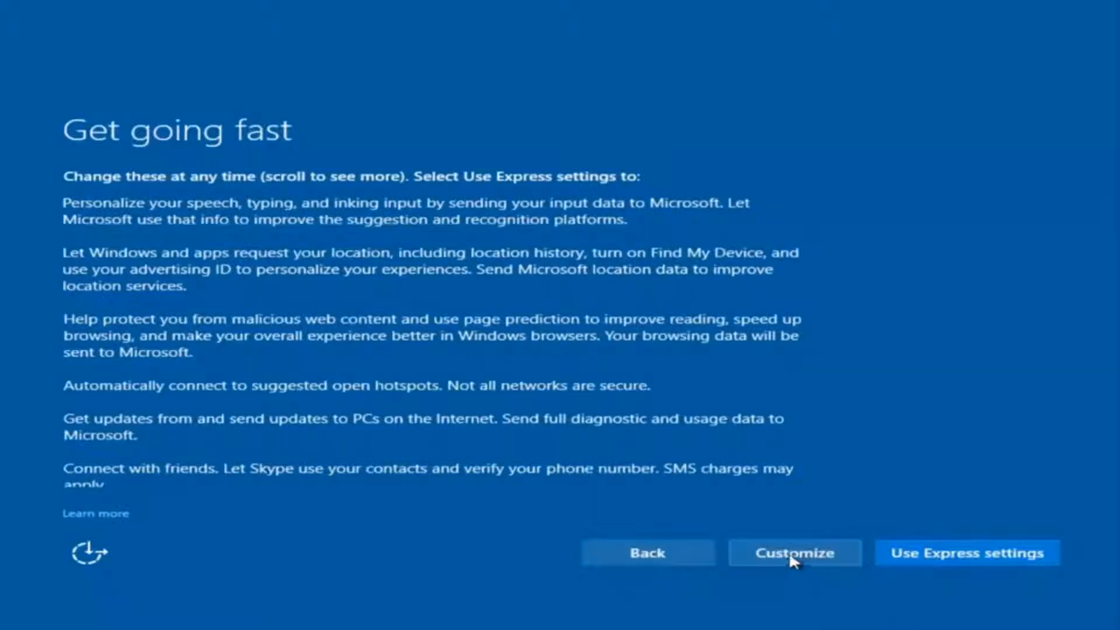
left_click(794, 552)
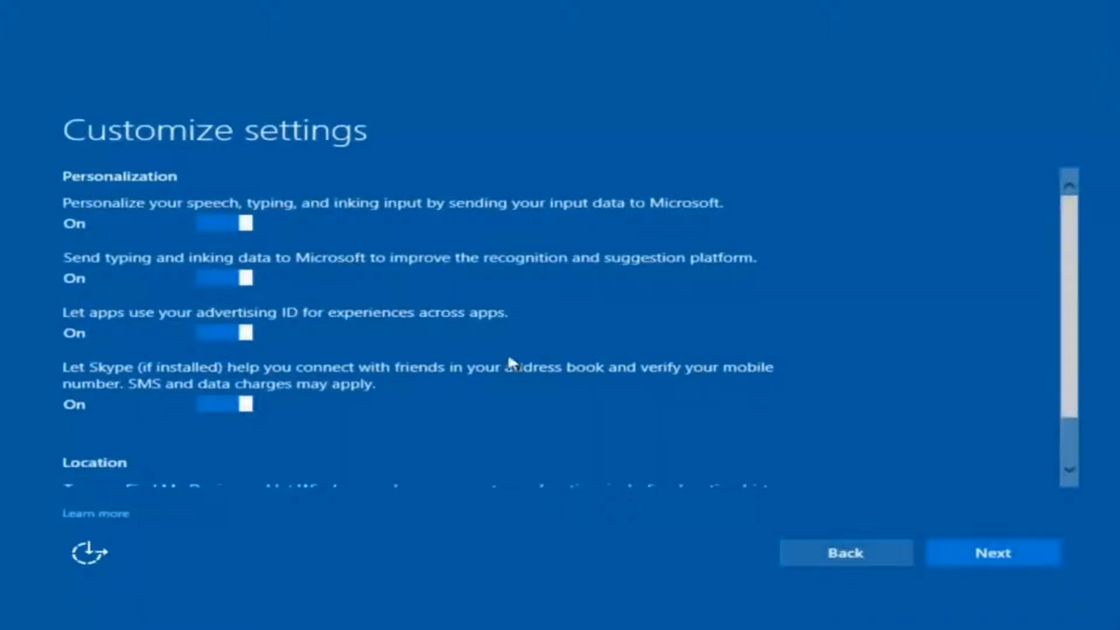
mouse_move(320, 299)
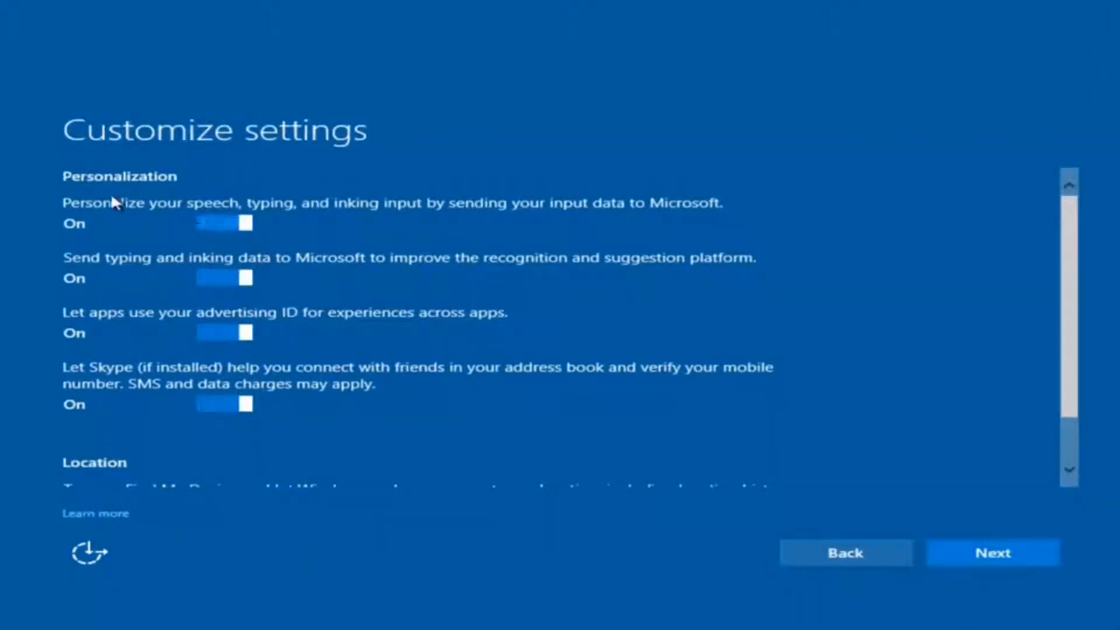
mouse_move(156, 215)
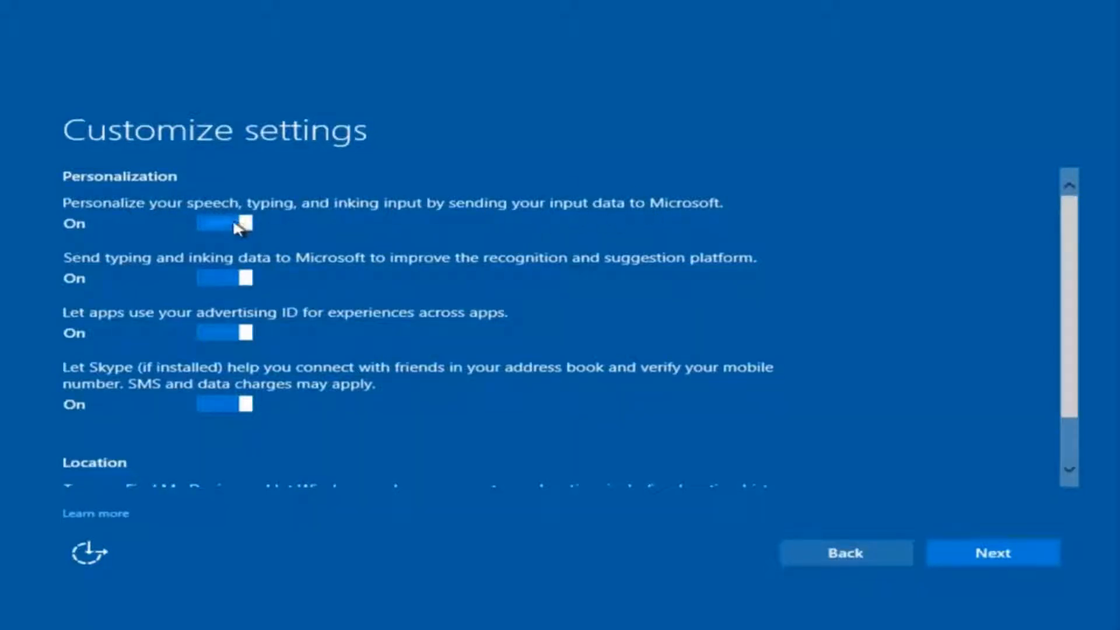
- Turn off speech, typing and inking data sharing, then step through the privacy pages
left_click(223, 224)
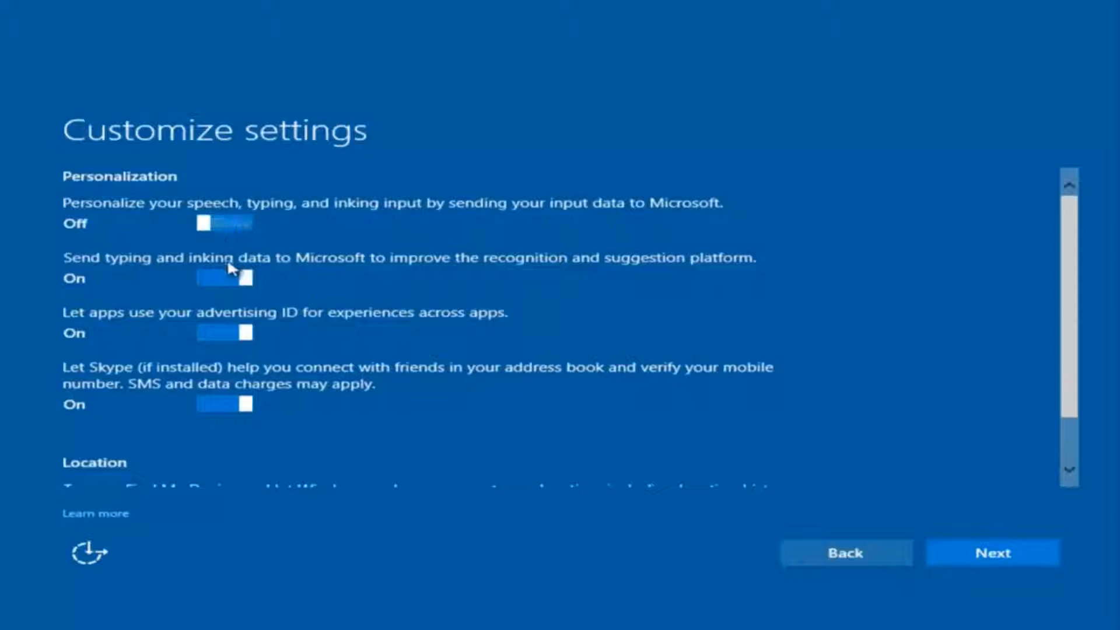
mouse_move(236, 364)
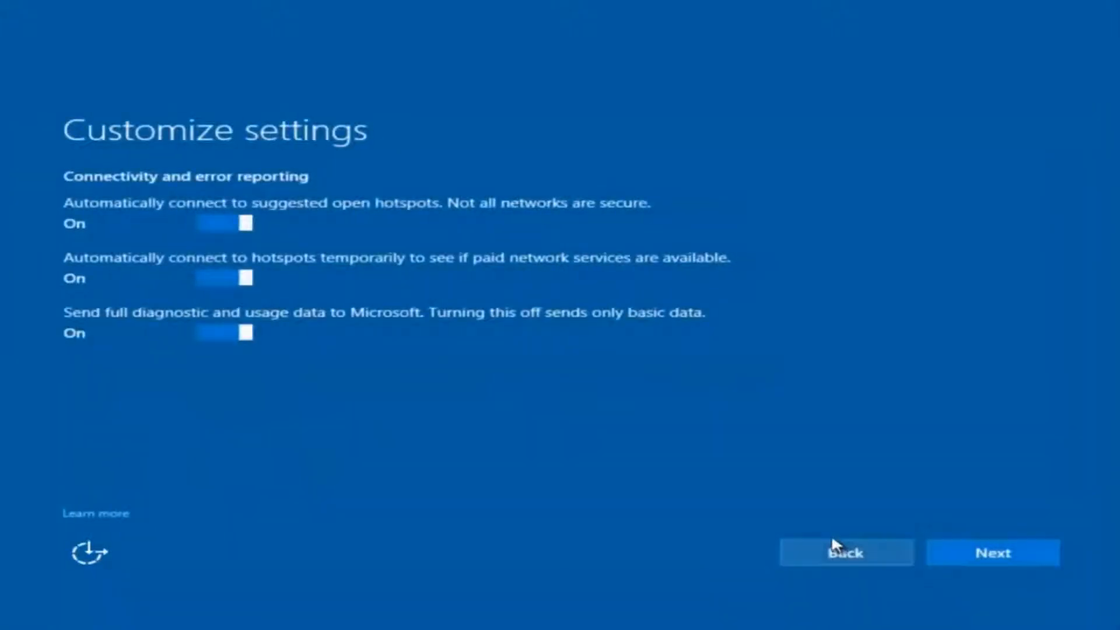
left_click(993, 553)
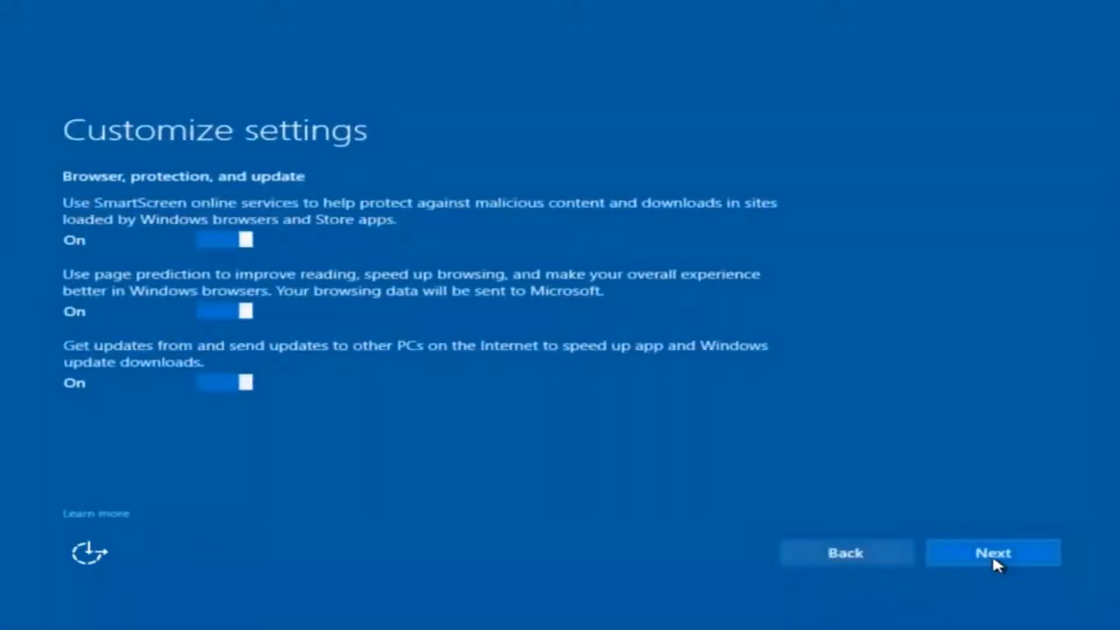
left_click(994, 552)
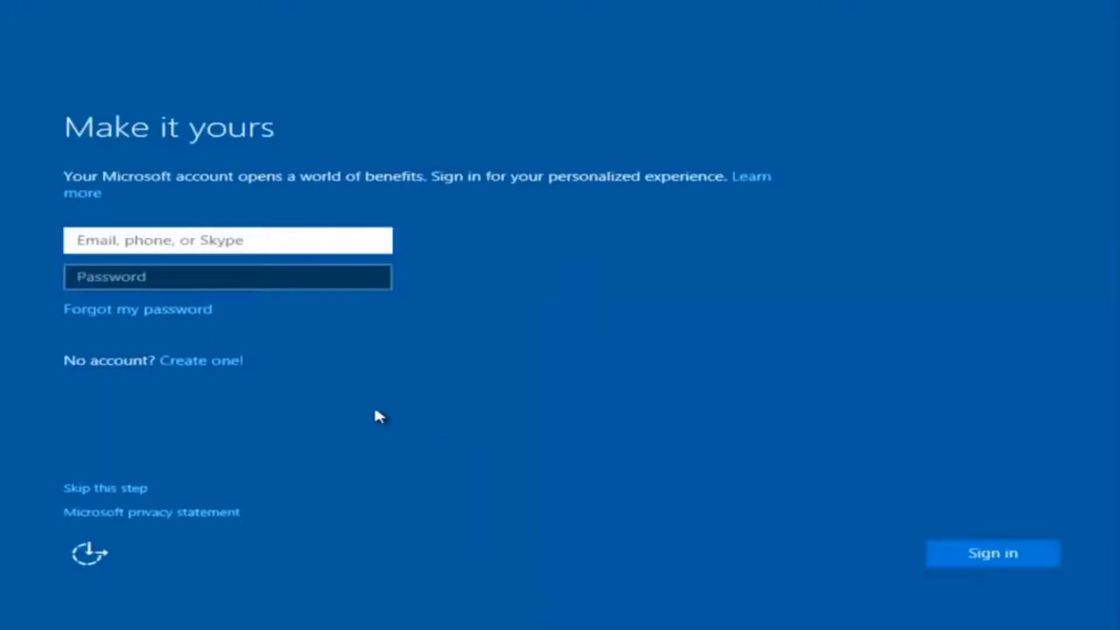
mouse_move(156, 232)
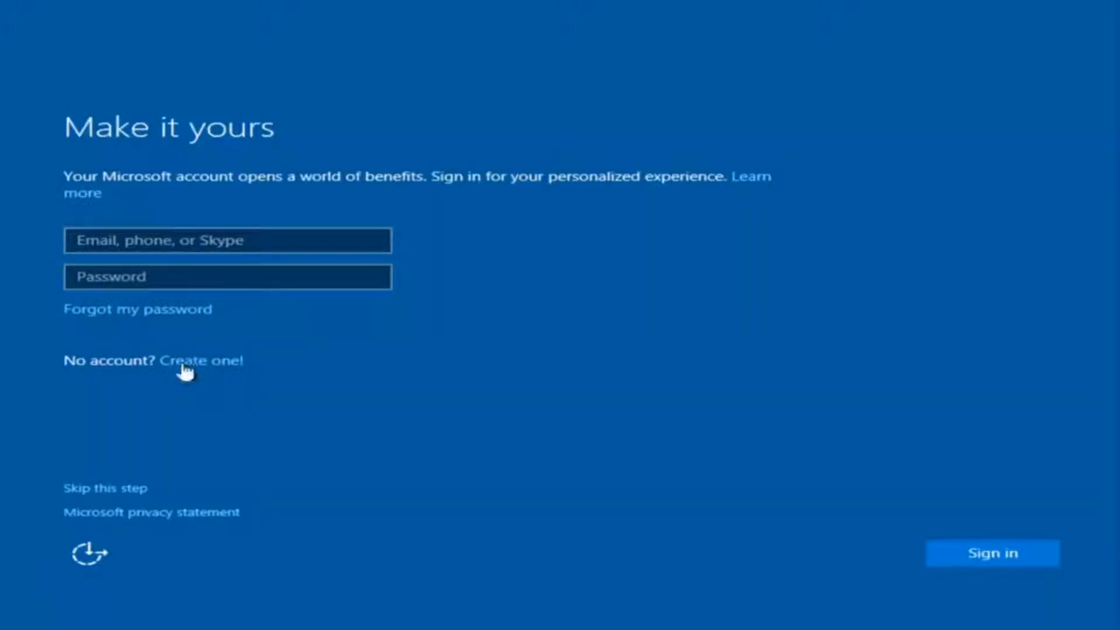
mouse_move(85, 498)
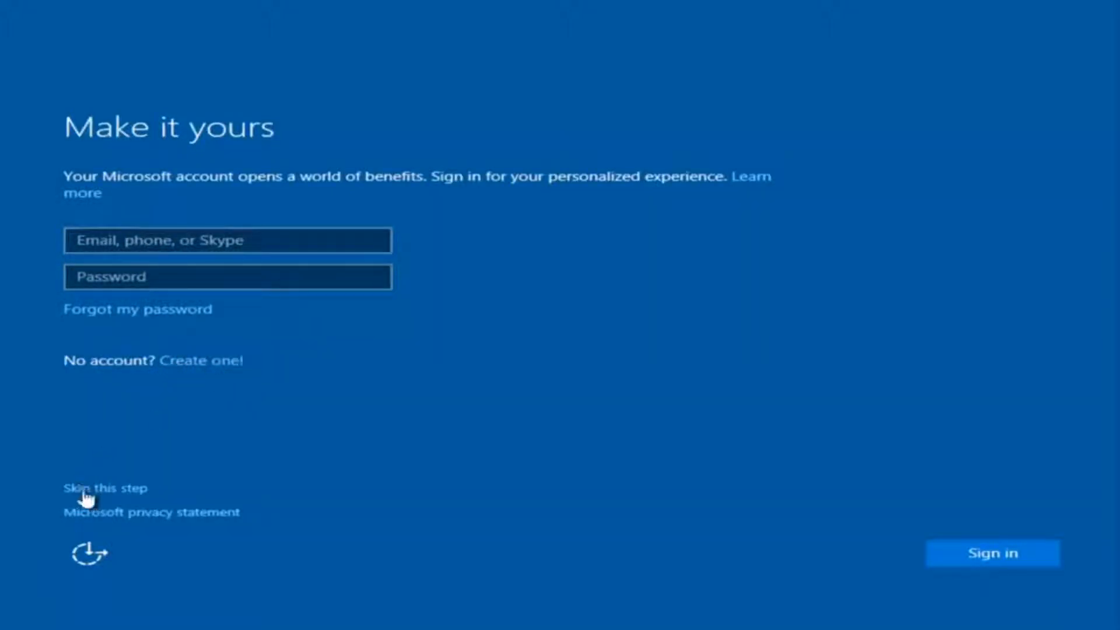
- Skip Microsoft sign-in and create local account 'example' with a password and hint
left_click(106, 488)
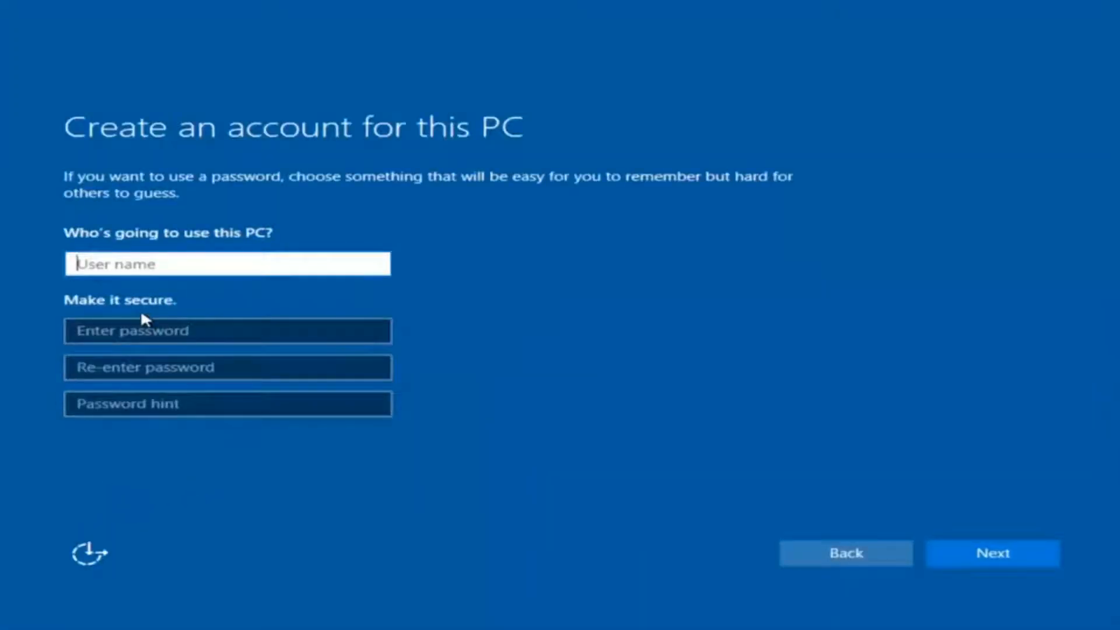
type("exam[p")
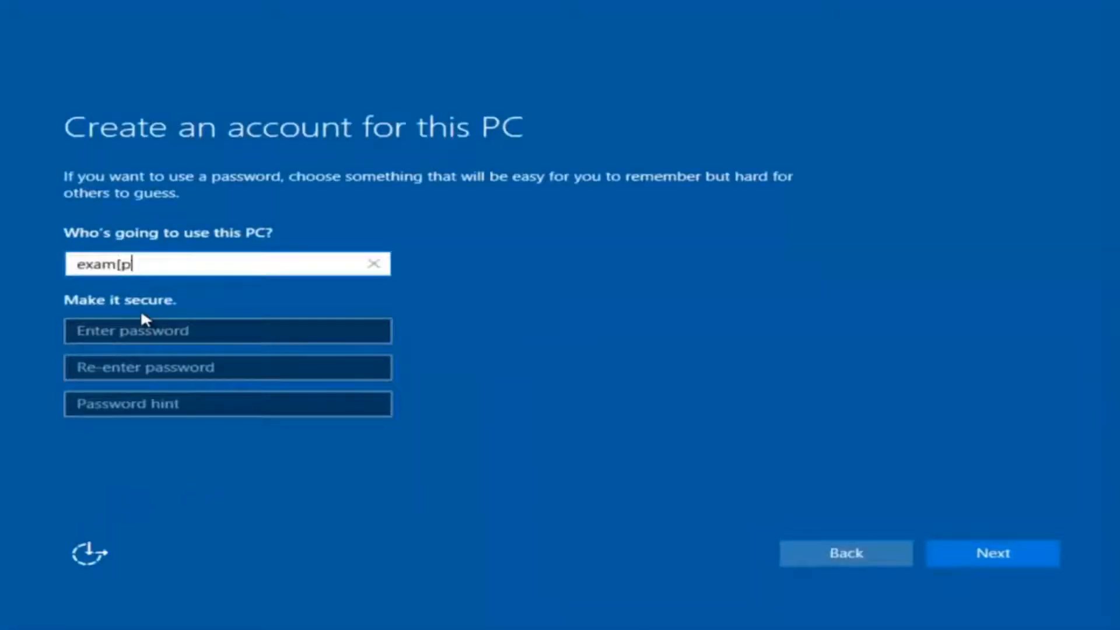
type("example")
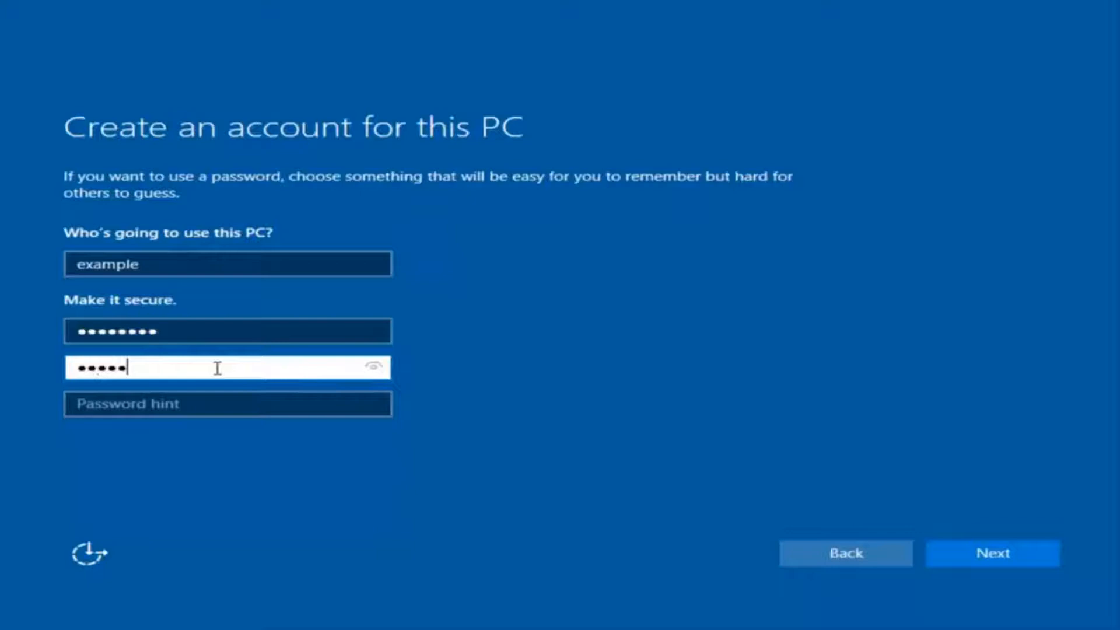
type("pas")
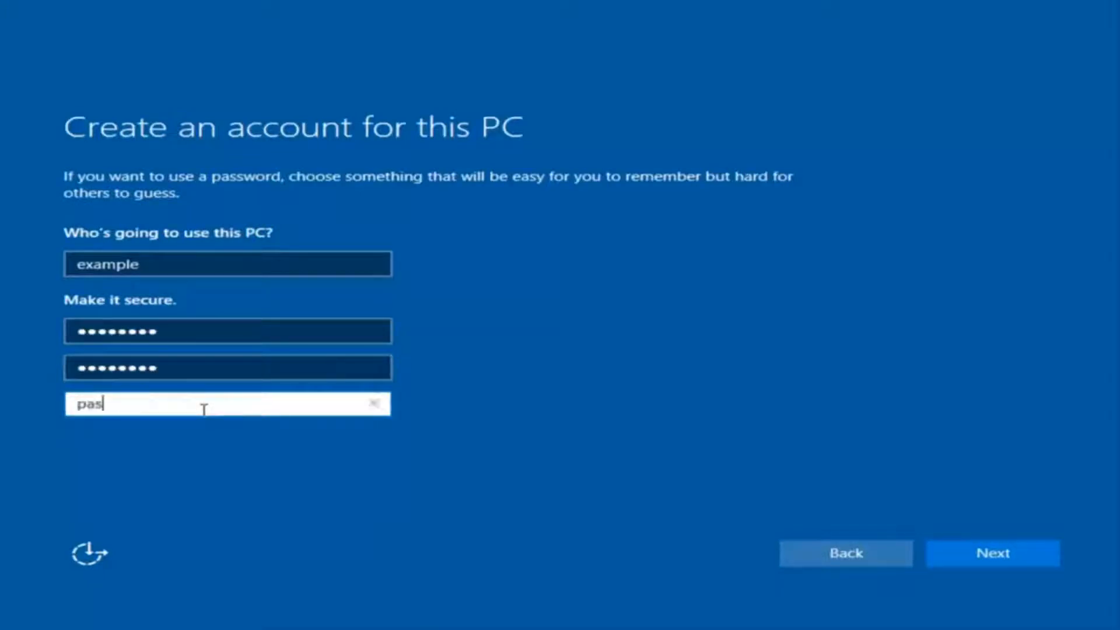
left_click(994, 554)
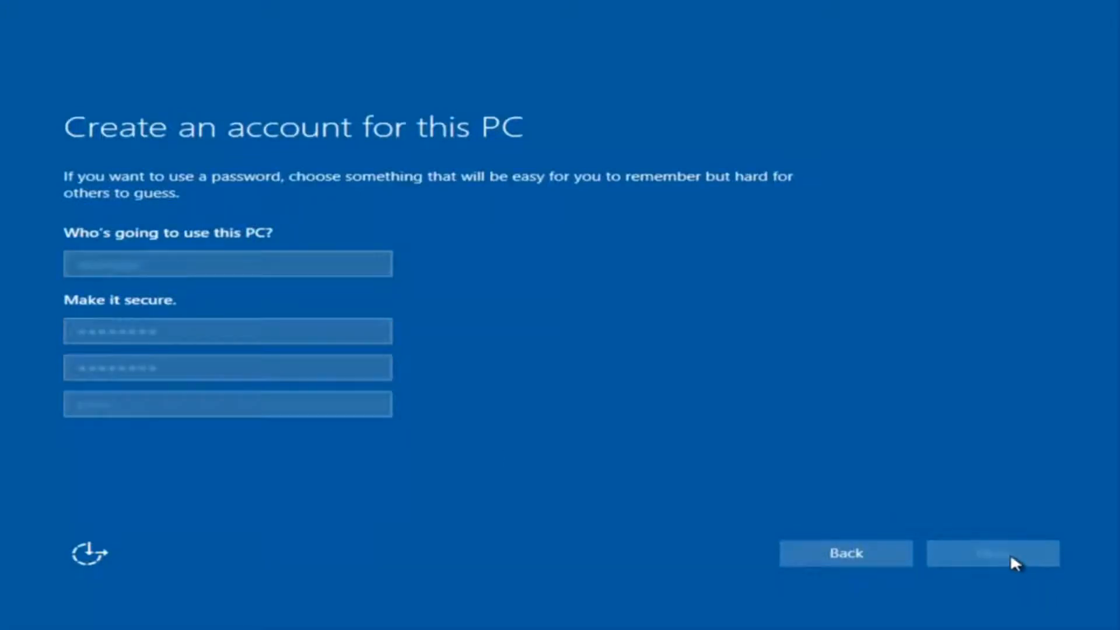
left_click(999, 567)
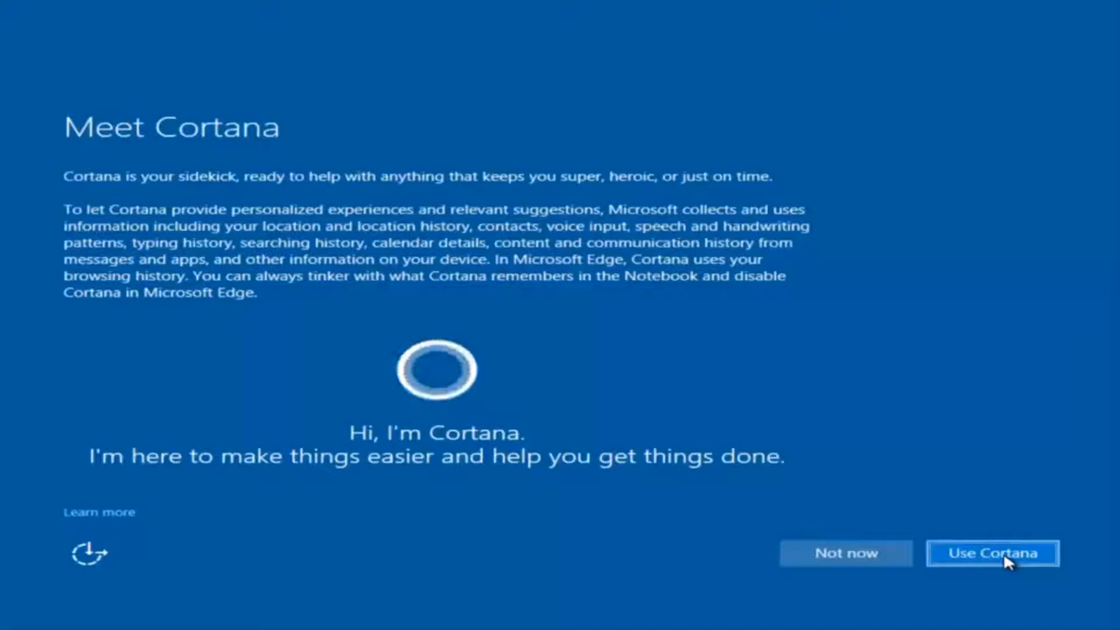
- Choose Use Cortana on the Meet Cortana screen
left_click(995, 553)
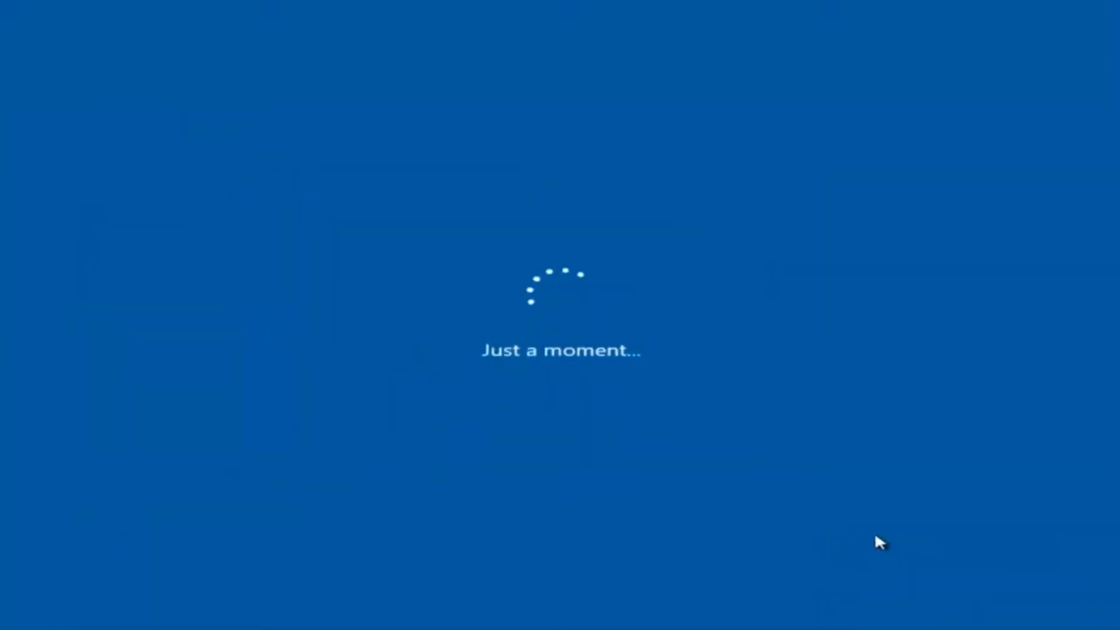
mouse_move(813, 524)
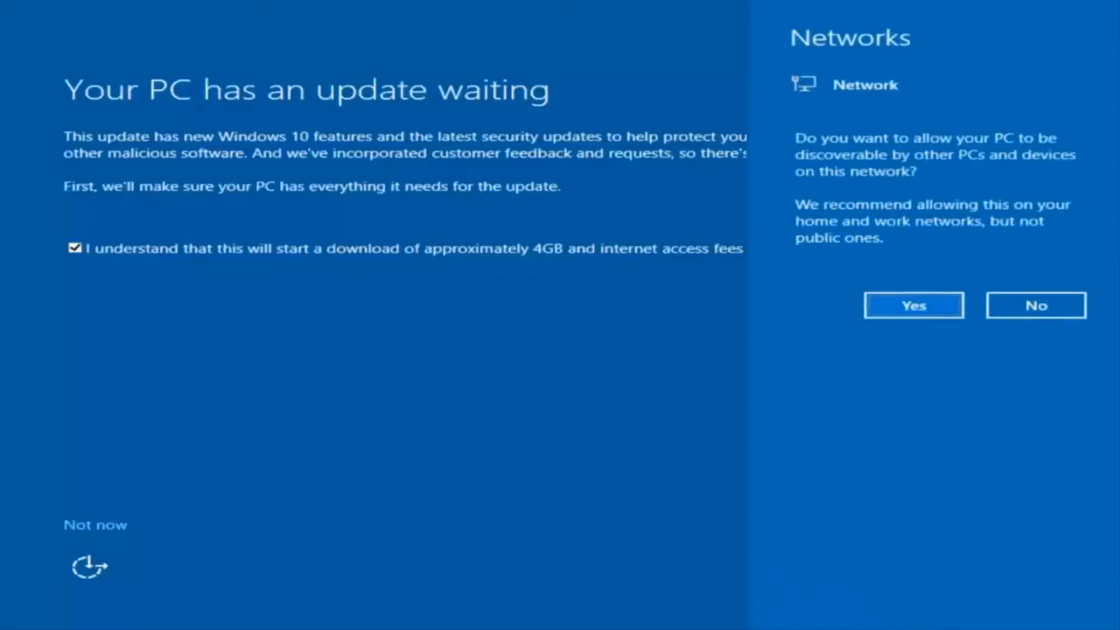
mouse_move(445, 576)
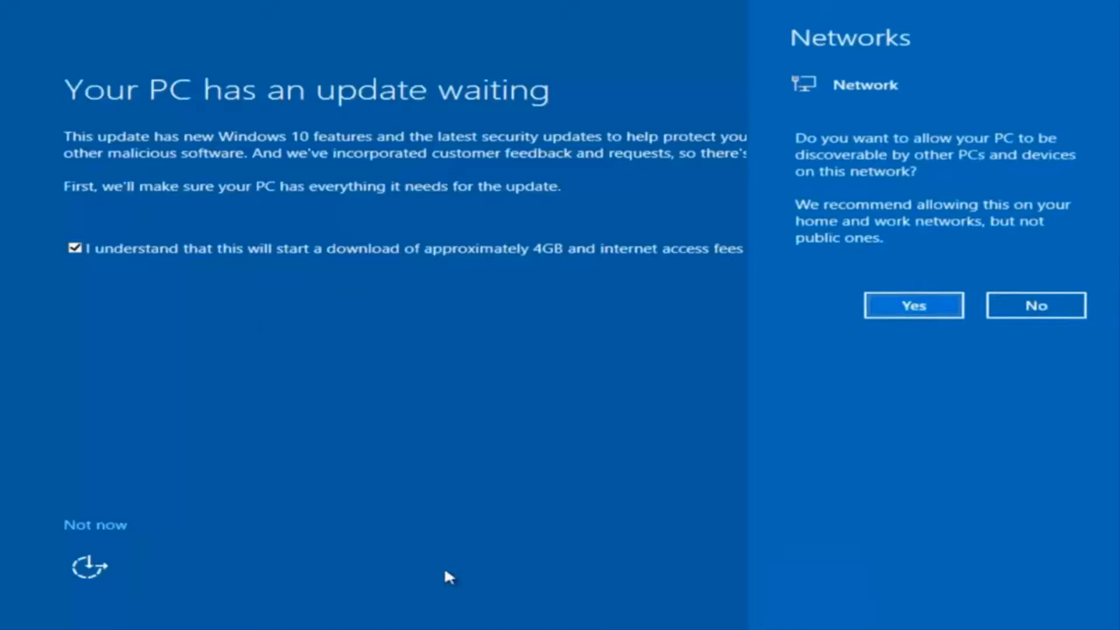
- Close the network discovery pane and choose Not now for the pending update
left_click(913, 305)
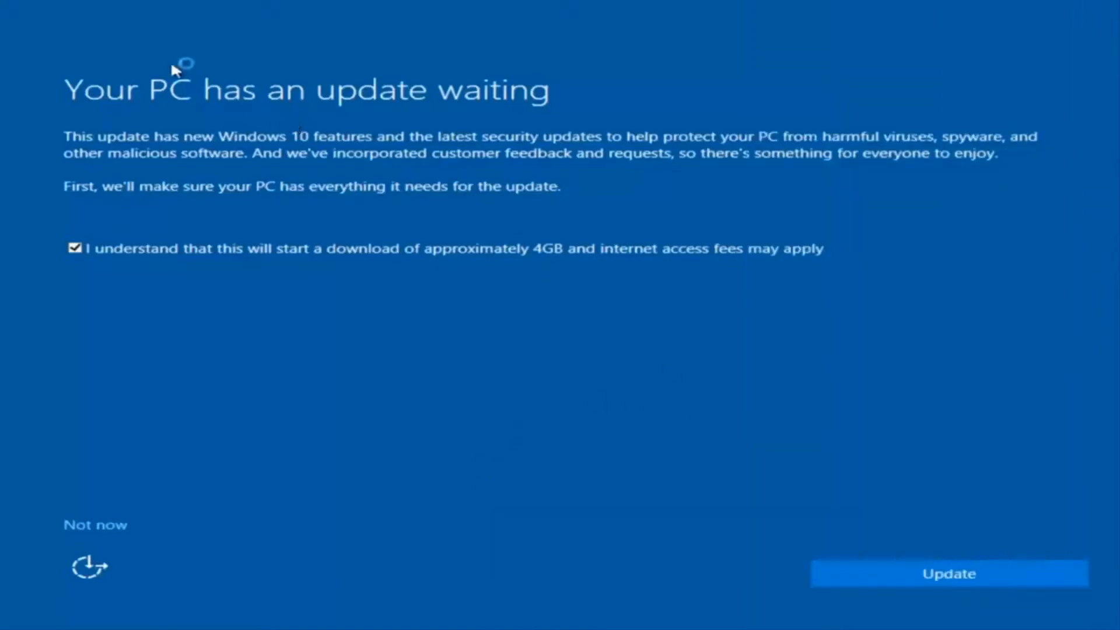
mouse_move(342, 243)
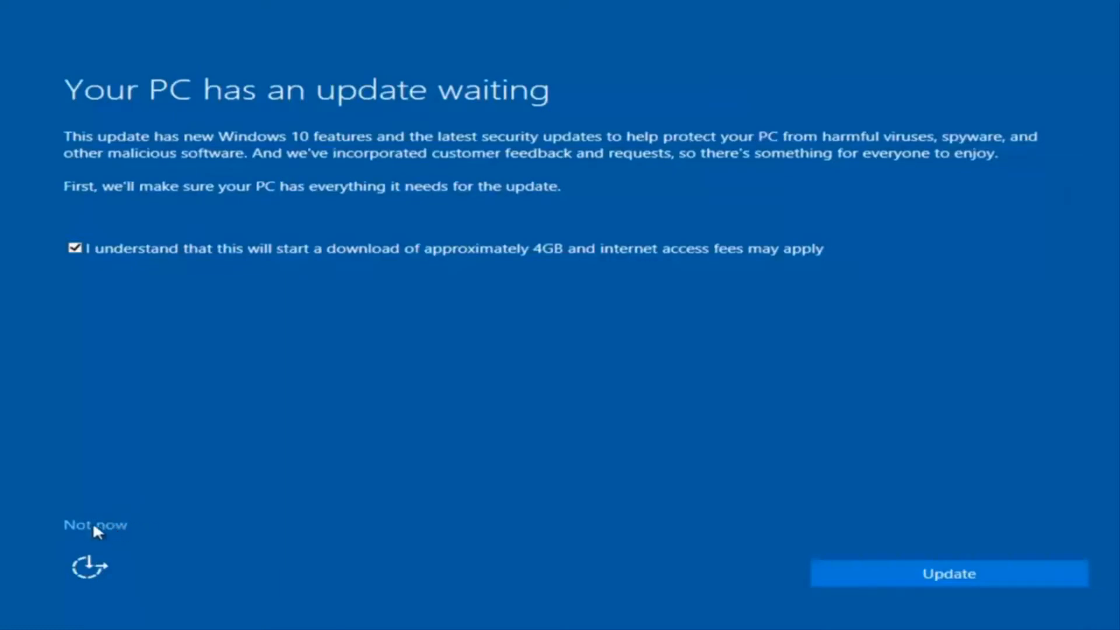
left_click(95, 525)
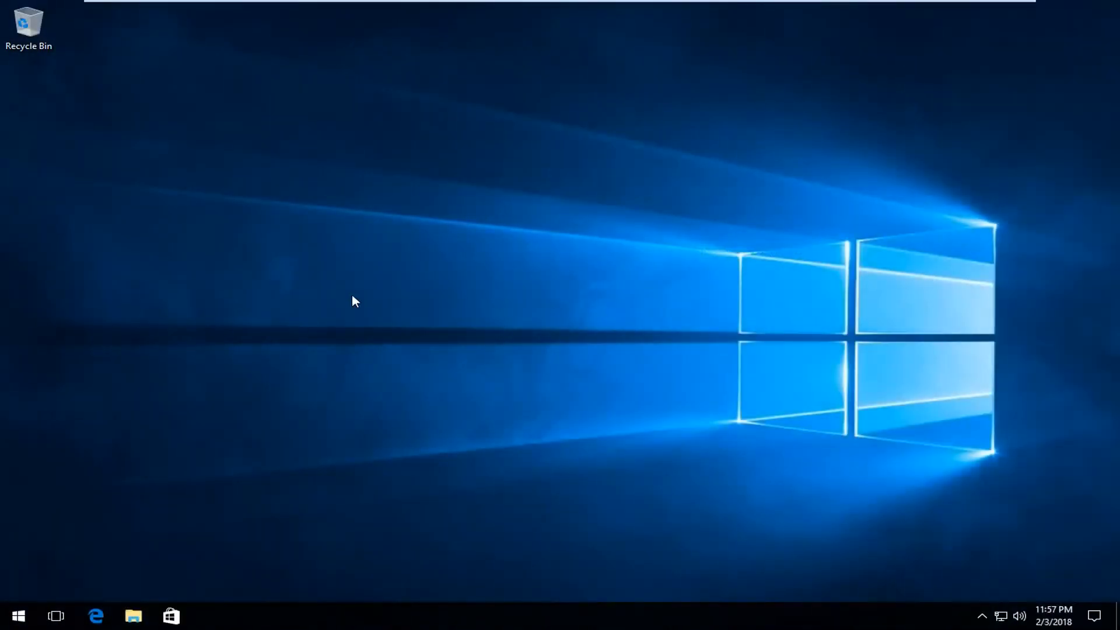